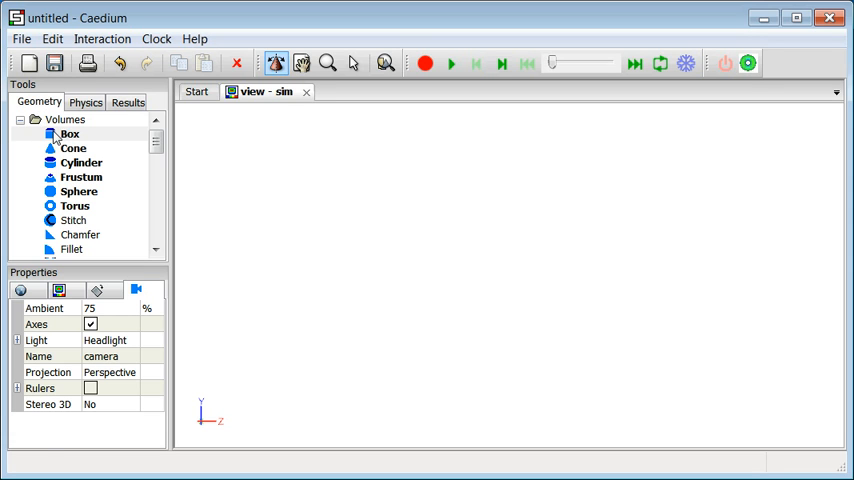
# - Place a box with lengths 1 1 4 m in the scene and uncheck Transparent
pyautogui.click(70, 134)
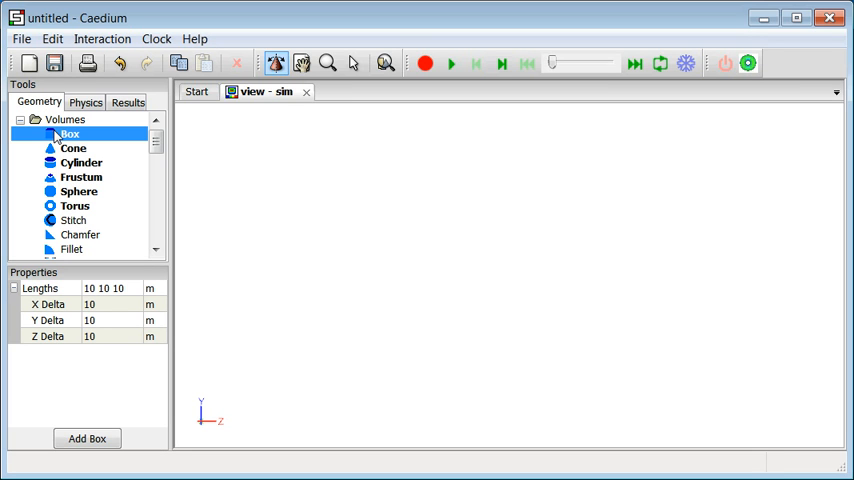
pyautogui.moveTo(101, 293)
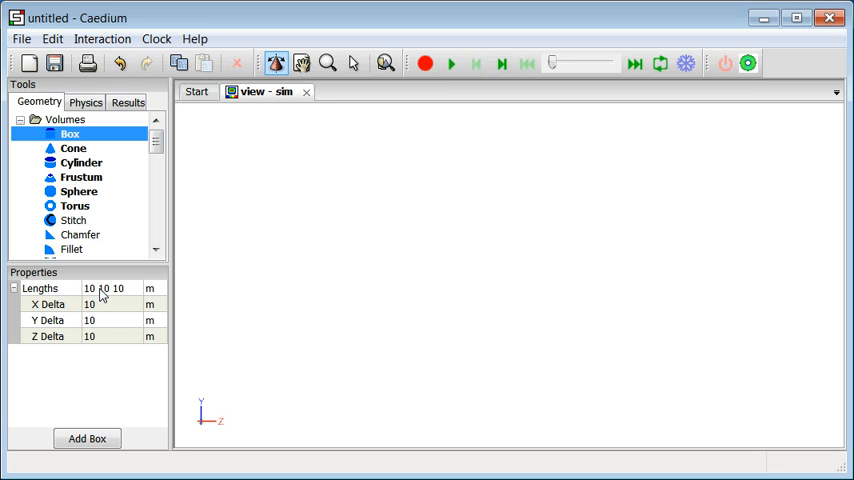
pyautogui.click(104, 288)
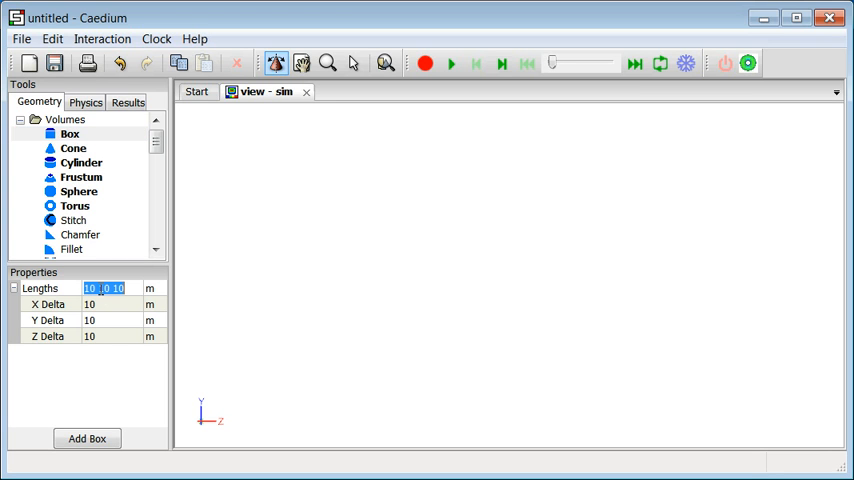
pyautogui.write('1 1')
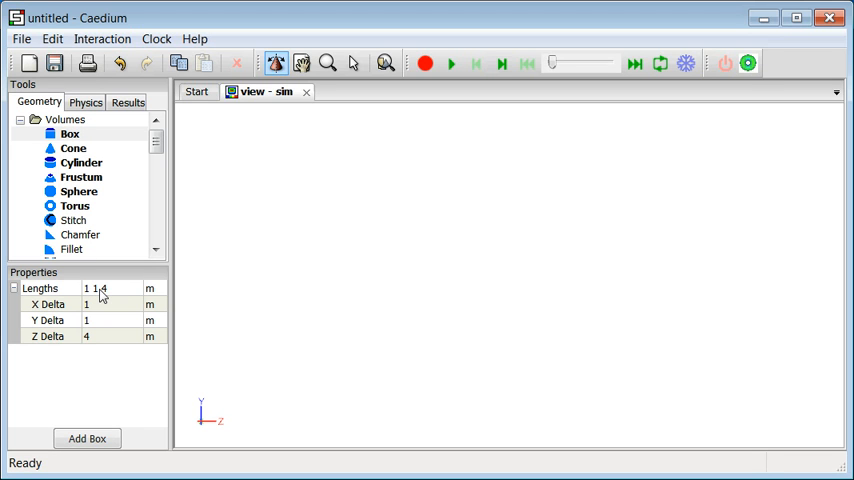
pyautogui.click(70, 133)
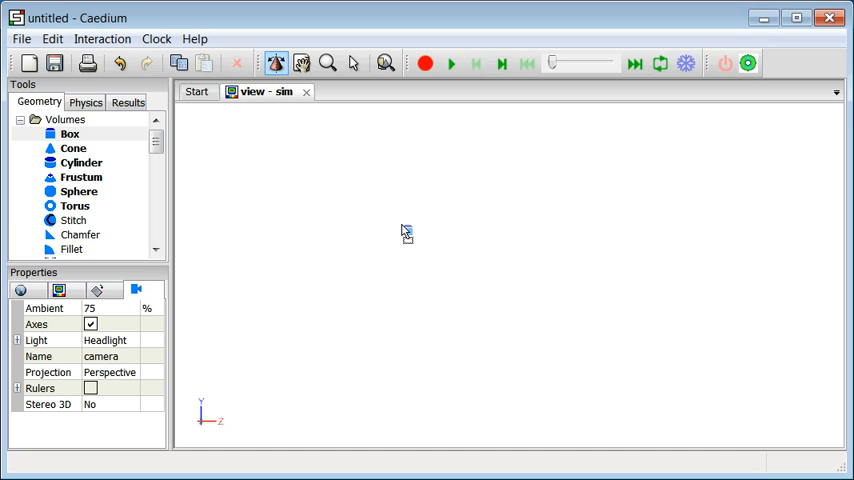
pyautogui.rightClick(405, 233)
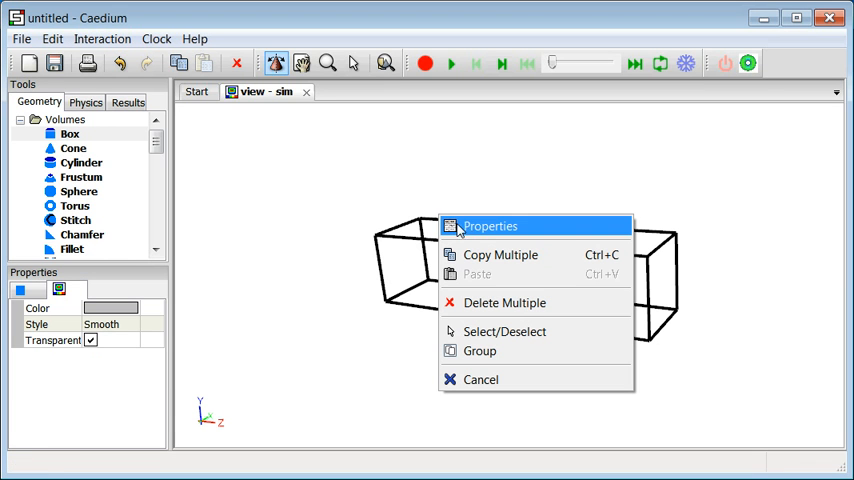
pyautogui.moveTo(492, 230)
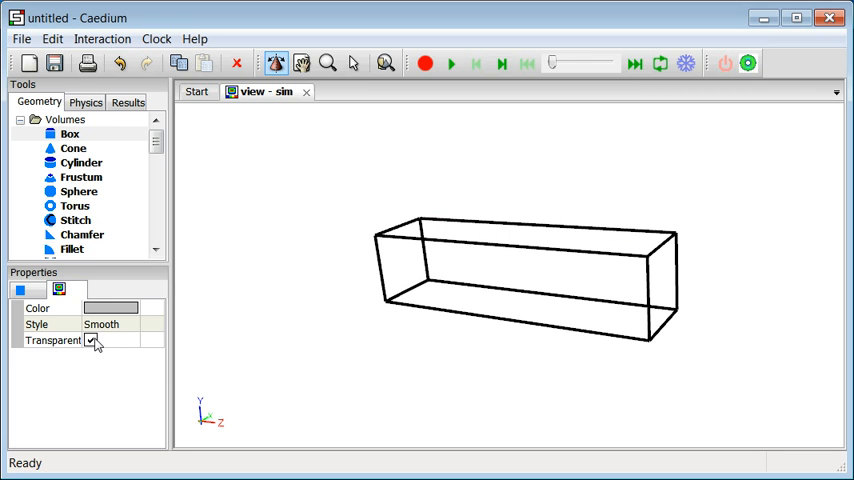
pyautogui.click(91, 340)
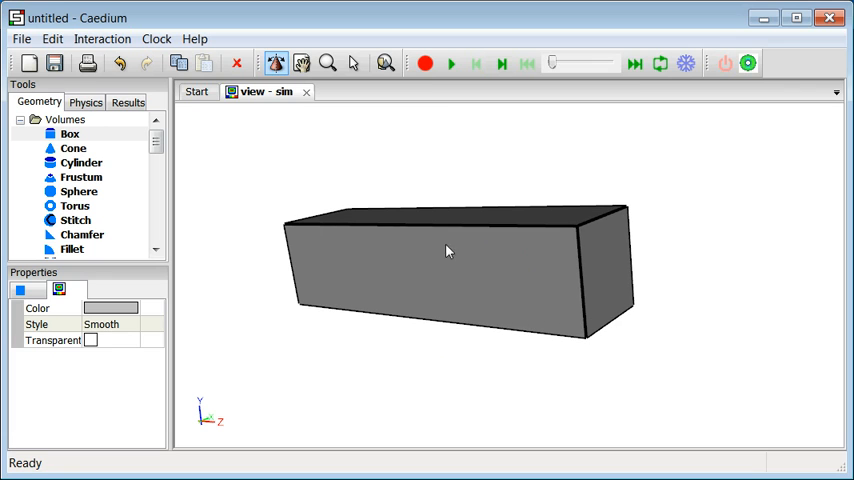
# - Add a non-decomposed cylinder, radius 0.2 m and height 1 m, on the box's end face
pyautogui.click(81, 162)
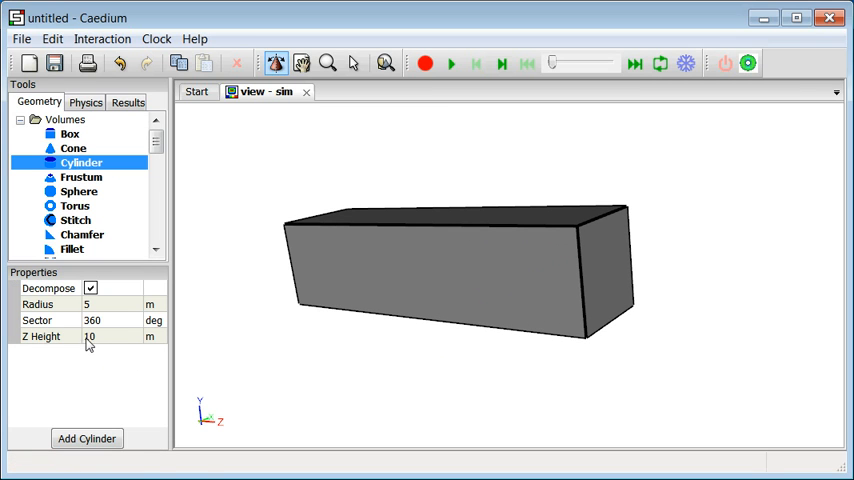
pyautogui.click(90, 288)
pyautogui.write('.')
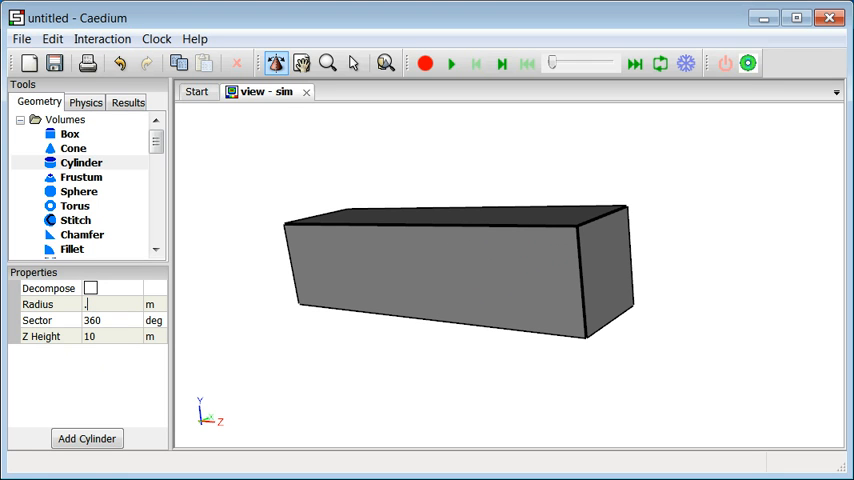
pyautogui.write('0.2')
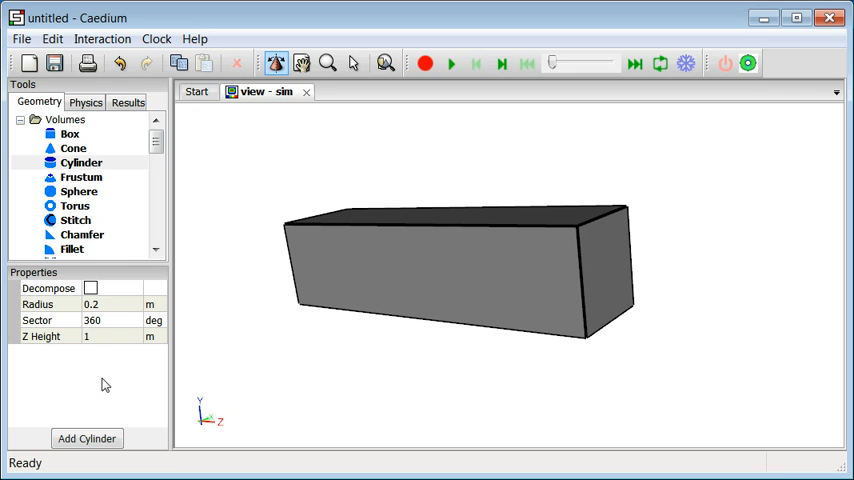
pyautogui.click(82, 162)
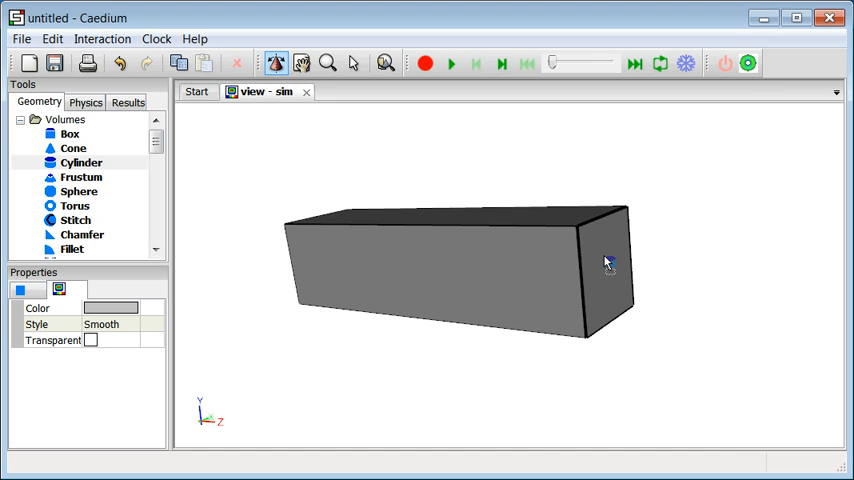
pyautogui.rightClick(607, 263)
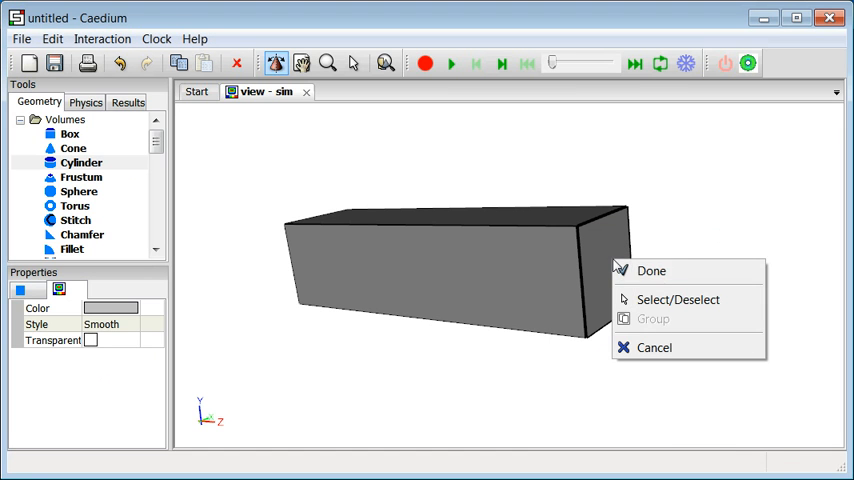
pyautogui.click(651, 270)
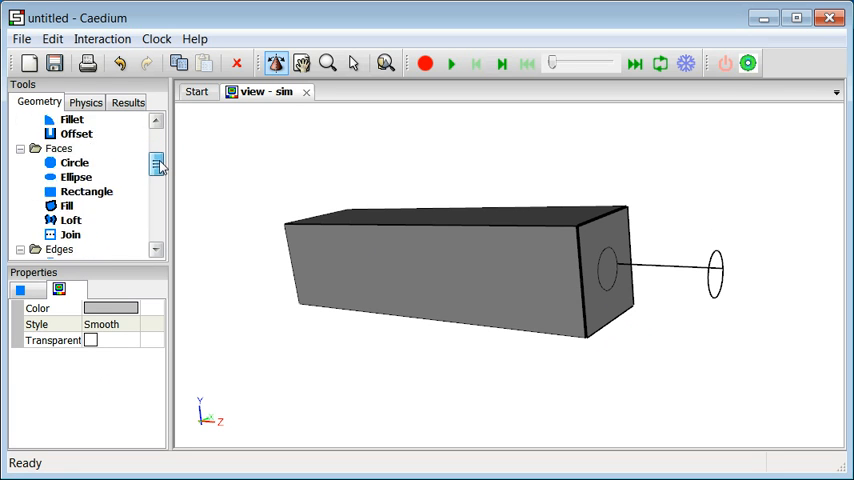
# - Translate the pipe cylinder by Z = -0.1 m so it overlaps the box
pyautogui.scroll(-3)
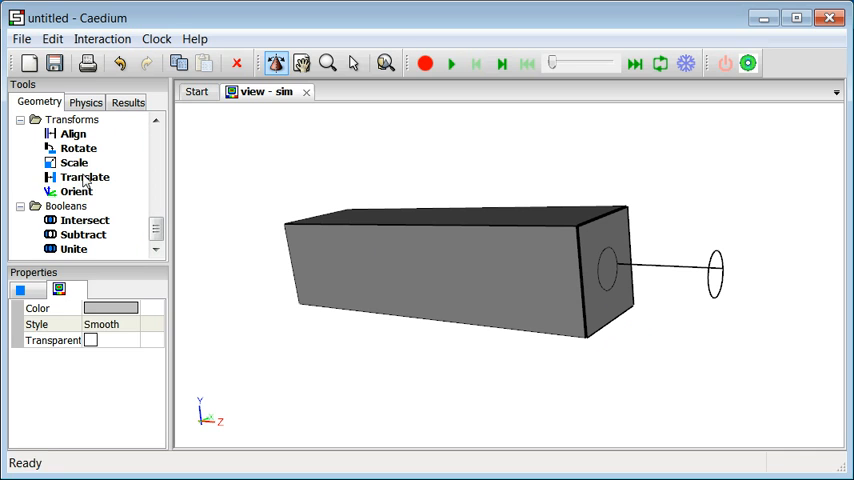
pyautogui.click(84, 177)
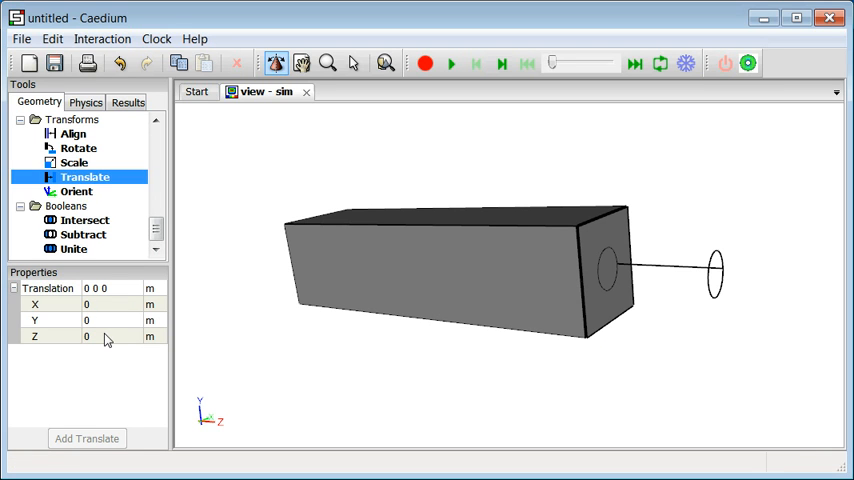
pyautogui.click(90, 335)
pyautogui.write('-.')
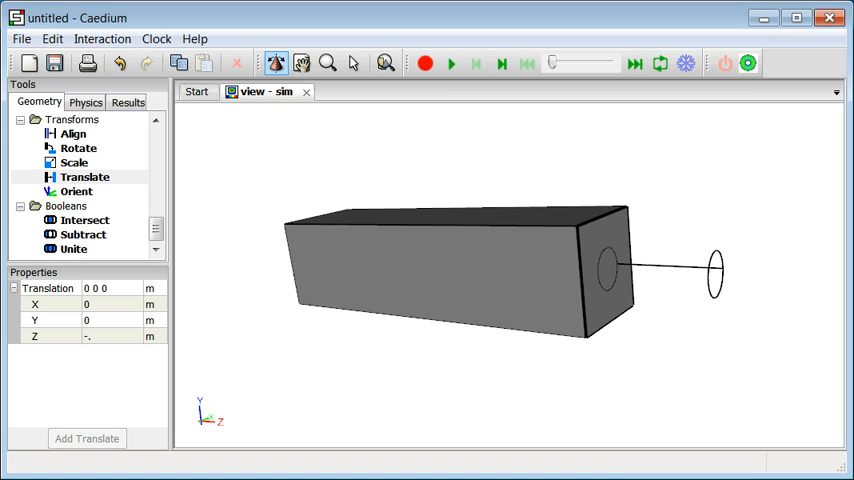
pyautogui.write('-0.1')
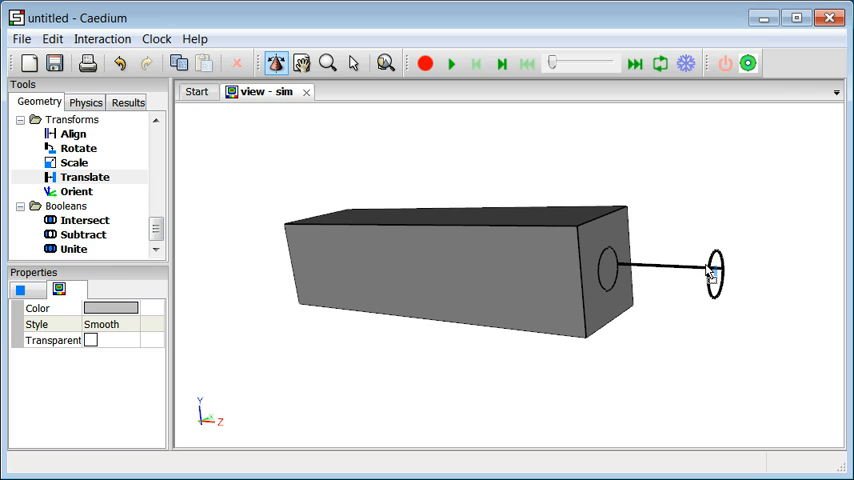
pyautogui.rightClick(708, 271)
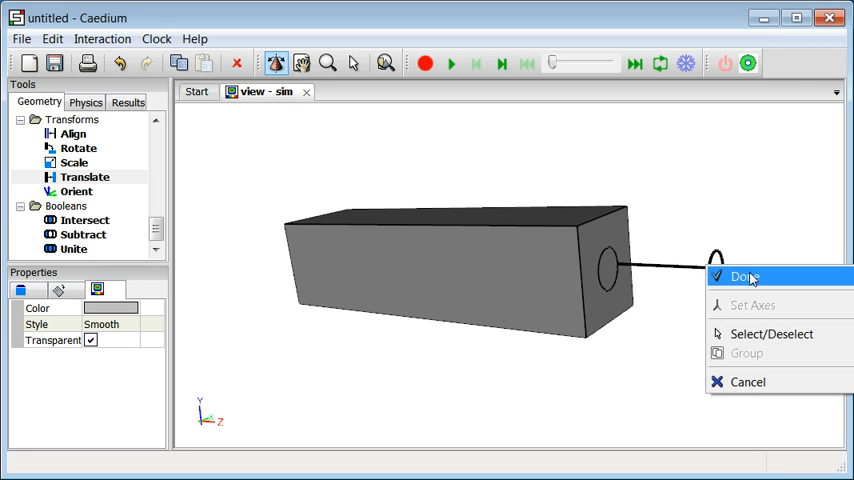
pyautogui.click(745, 277)
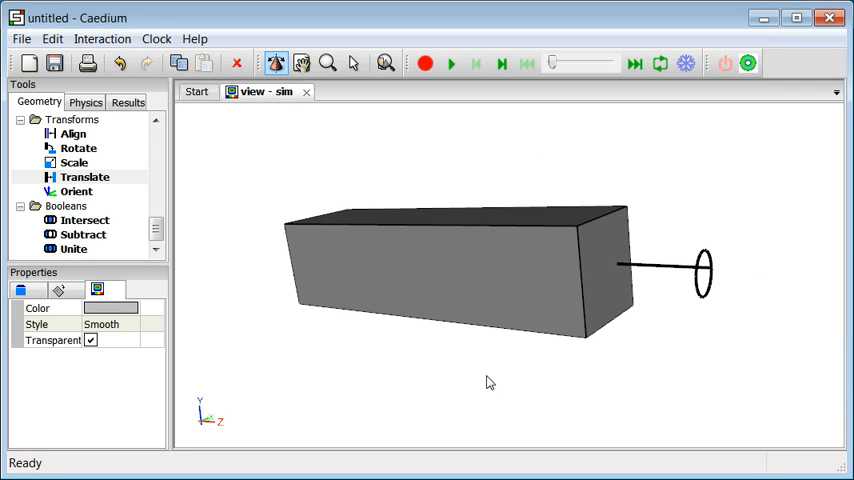
# - Make the box transparent and orbit around, including down the pipe axis, to check the overlap
pyautogui.click(73, 249)
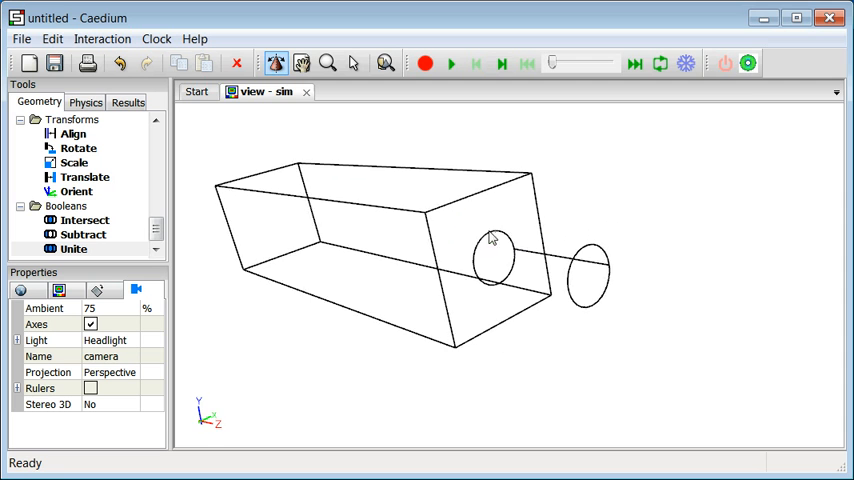
pyautogui.moveTo(495, 240); pyautogui.dragTo(360, 225)
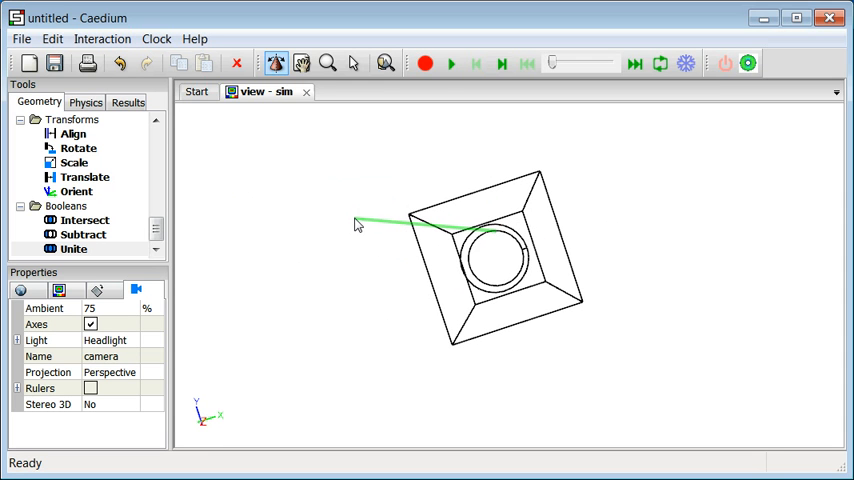
pyautogui.moveTo(358, 224); pyautogui.dragTo(432, 238)
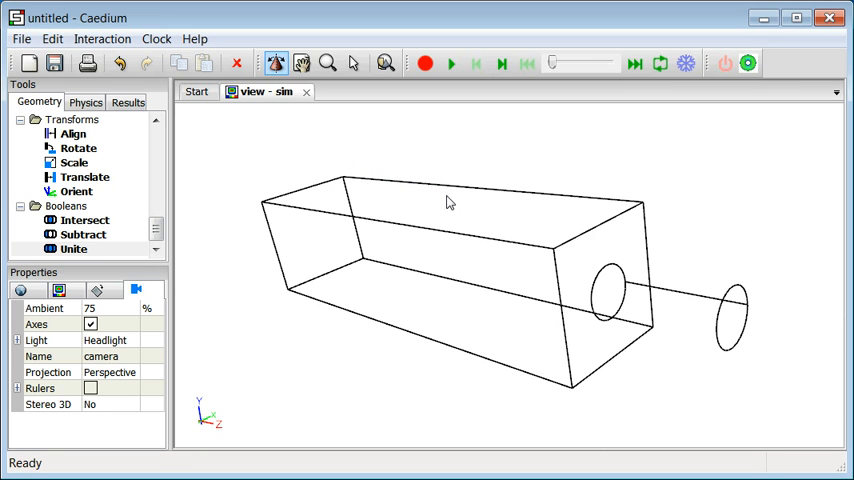
pyautogui.moveTo(450, 202); pyautogui.dragTo(347, 175)
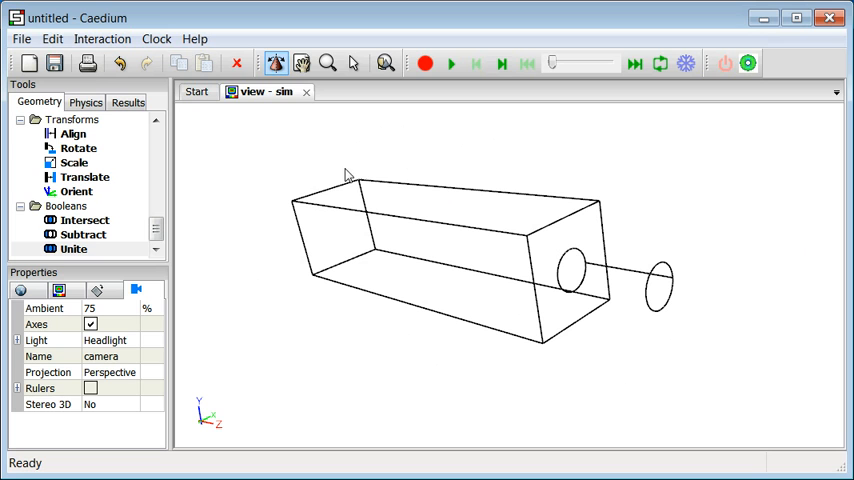
pyautogui.moveTo(423, 211)
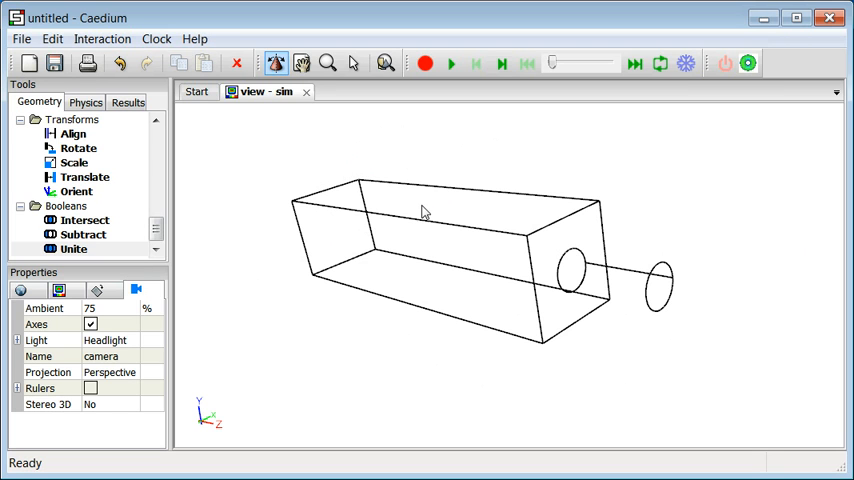
pyautogui.moveTo(211, 180)
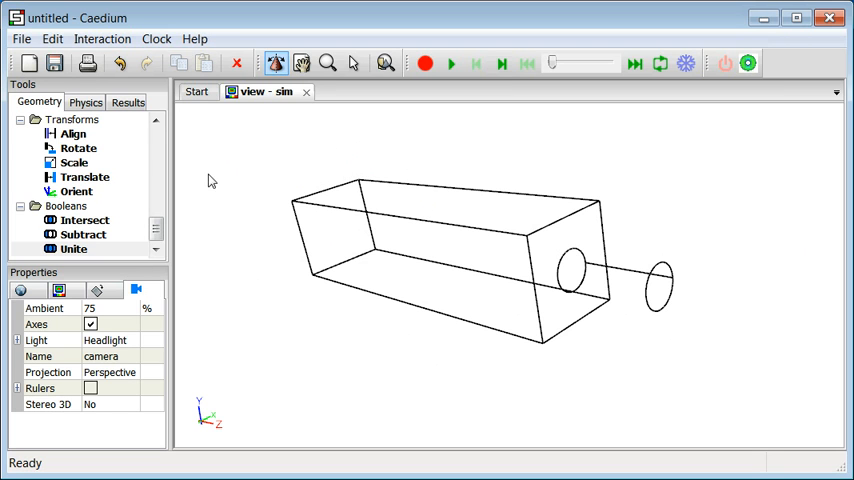
# - Add a second 2 × 2 × 6 m box volume around the pipe and box
pyautogui.click(156, 139)
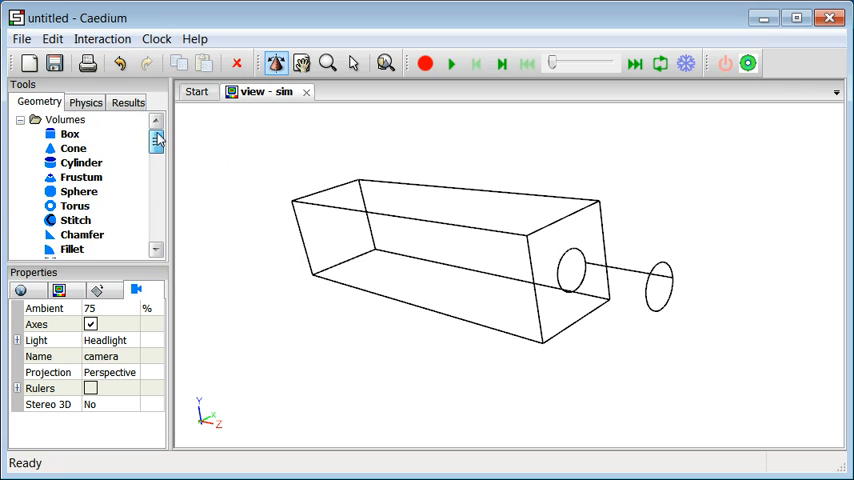
pyautogui.click(70, 133)
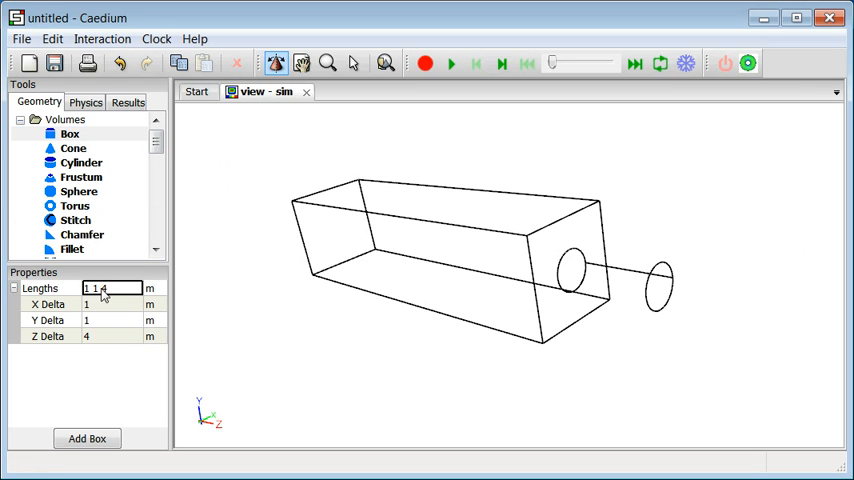
pyautogui.write('2')
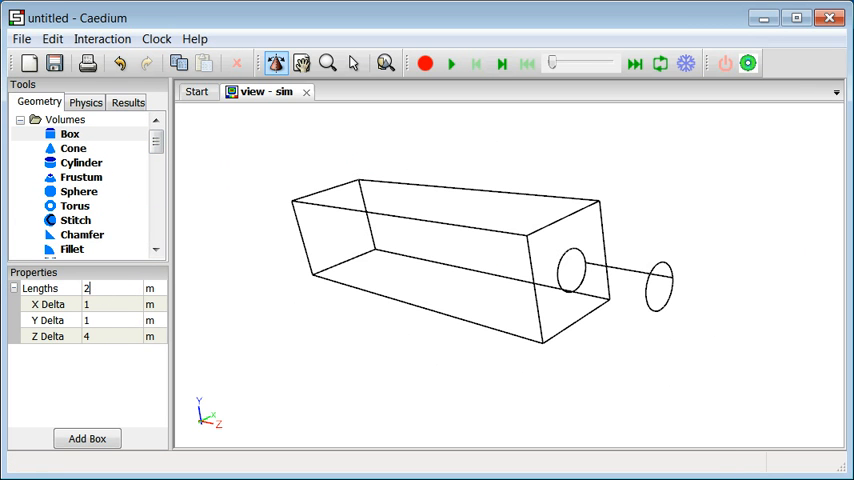
pyautogui.write('26')
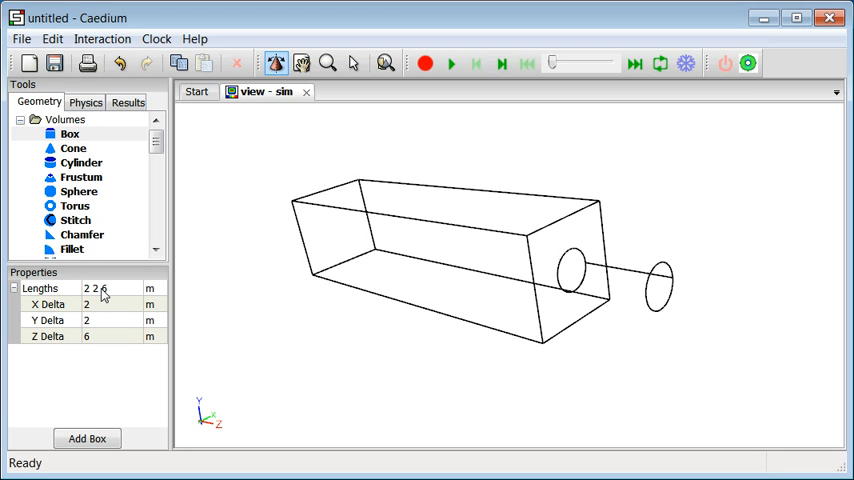
pyautogui.click(70, 134)
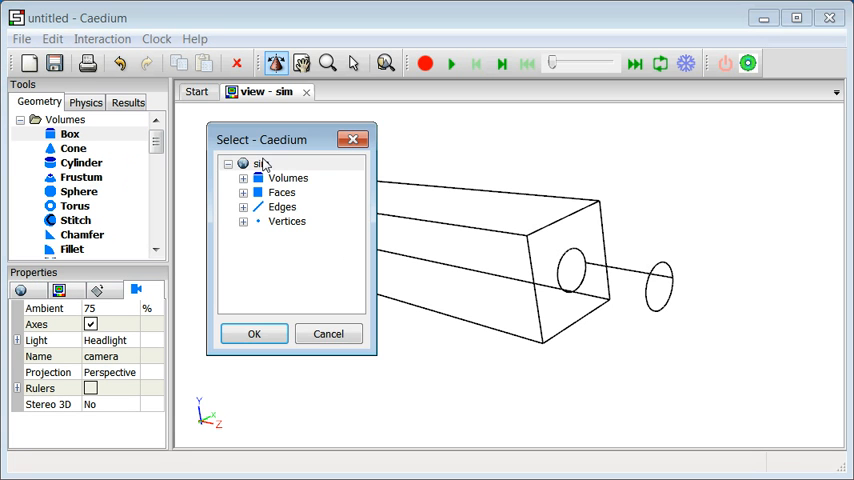
pyautogui.click(254, 333)
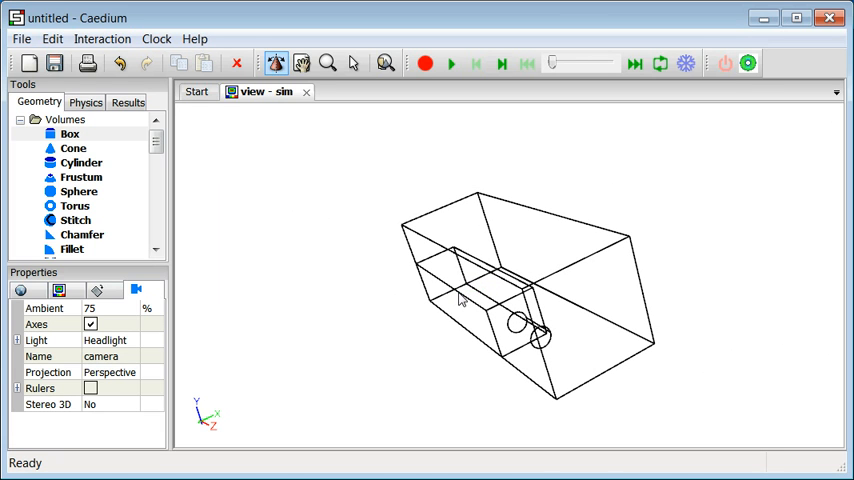
pyautogui.moveTo(502, 326)
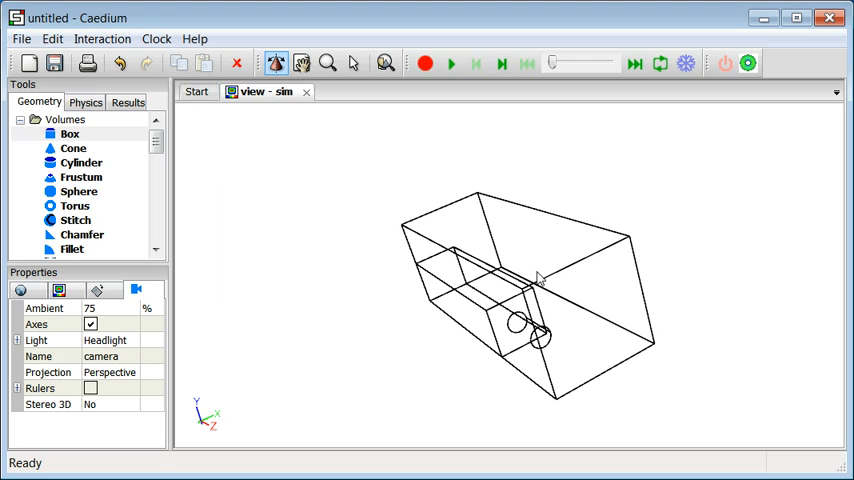
pyautogui.moveTo(535, 290)
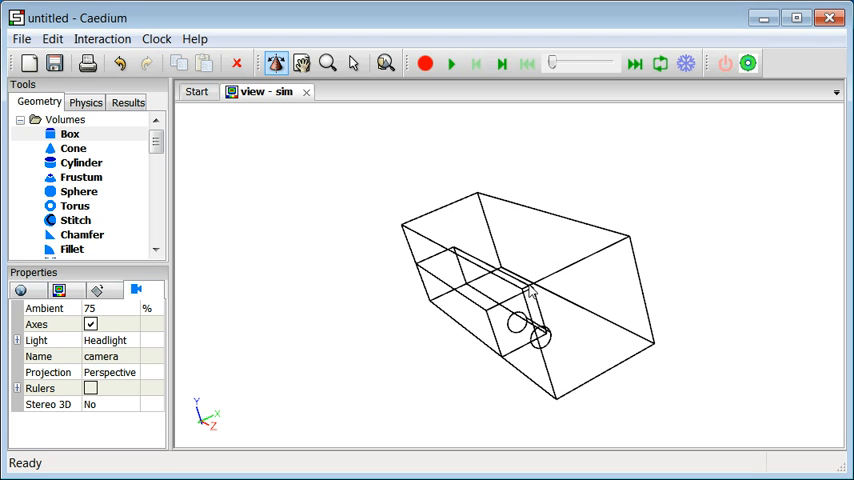
pyautogui.moveTo(597, 259)
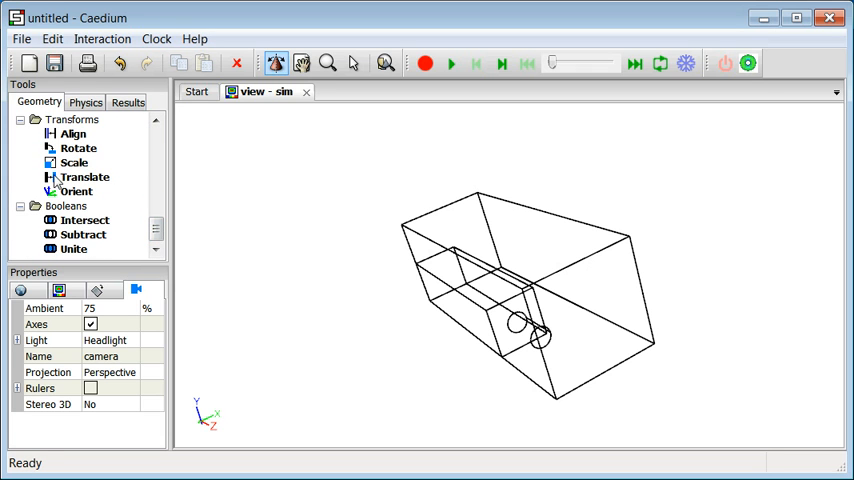
# - Translate the smaller box by -0.5, -0.5, 0.5 m
pyautogui.click(83, 177)
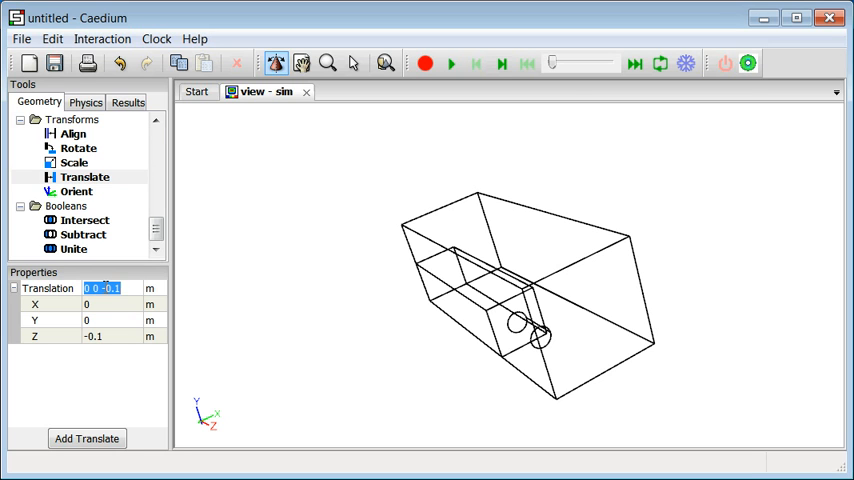
pyautogui.write('-.5')
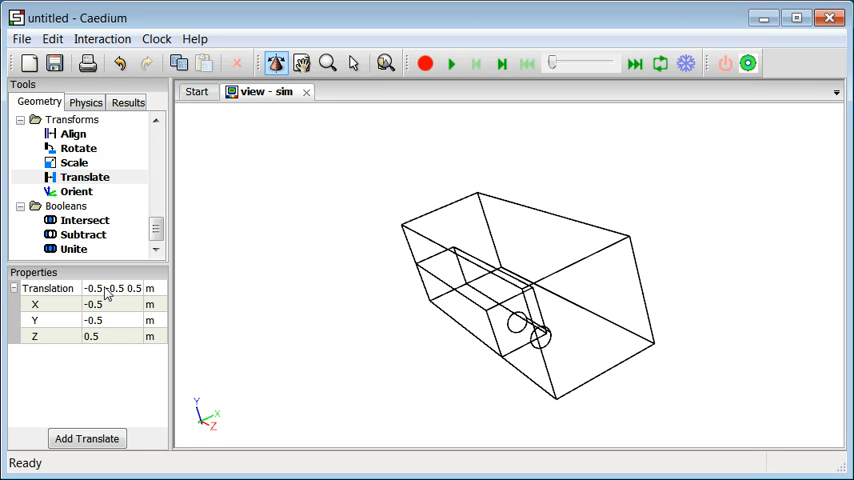
pyautogui.click(84, 177)
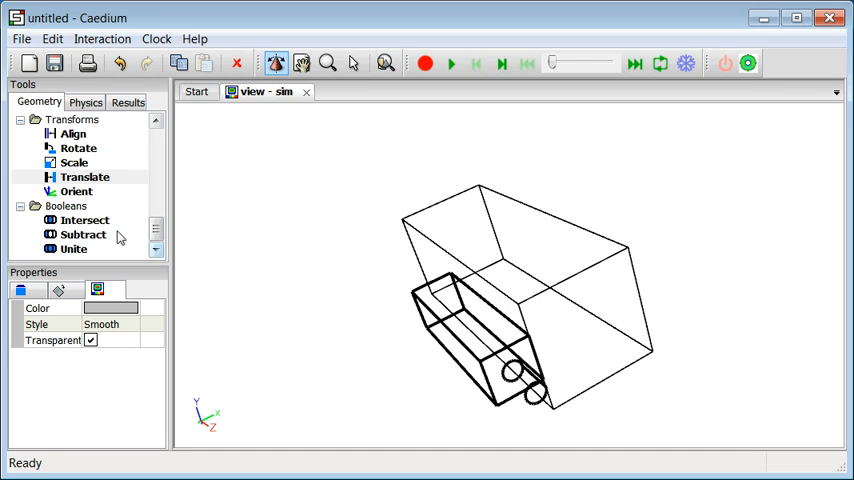
# - Start a Boolean Intersect and expand the volume list to choose the shapes
pyautogui.click(85, 220)
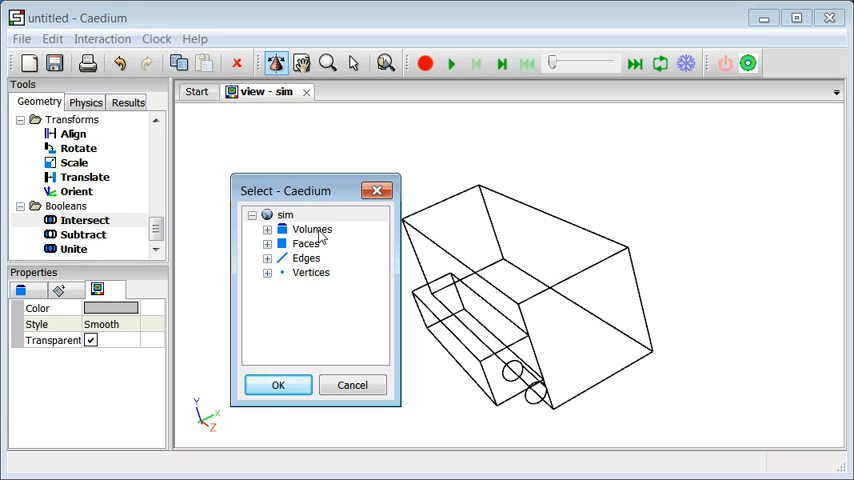
pyautogui.click(278, 385)
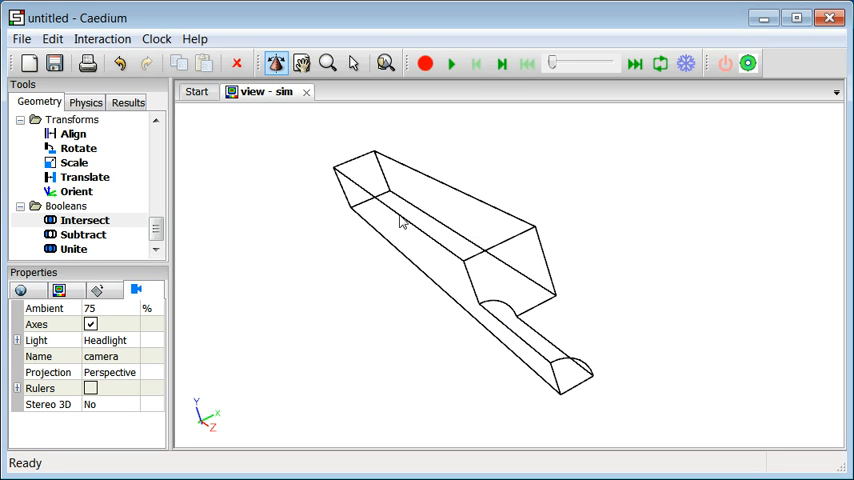
pyautogui.moveTo(363, 209)
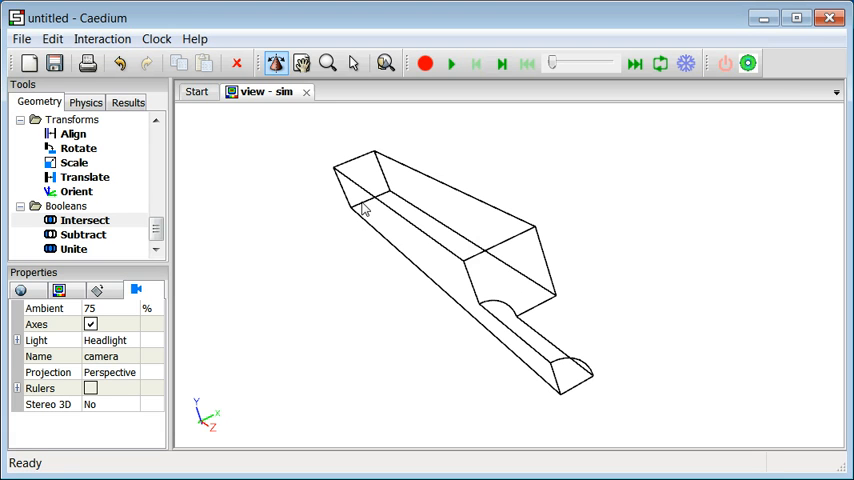
pyautogui.moveTo(261, 149)
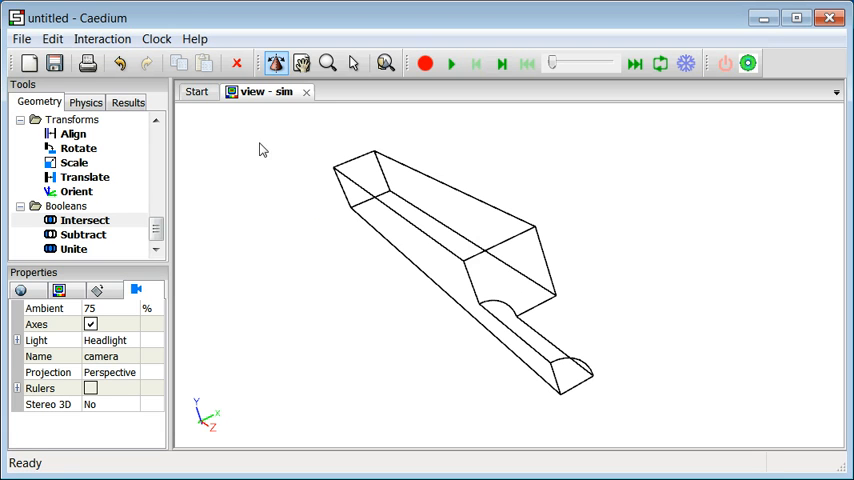
# - Apply the Air substance to the trimmed quarter-section volume
pyautogui.click(87, 102)
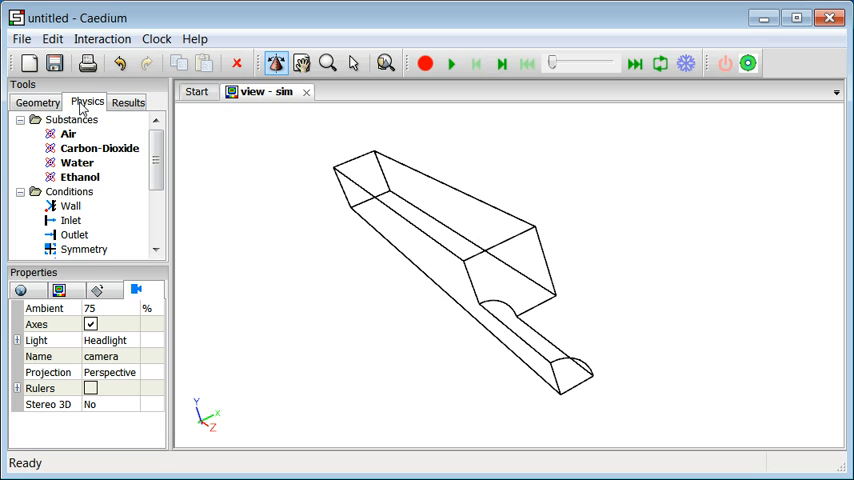
pyautogui.moveTo(75, 128)
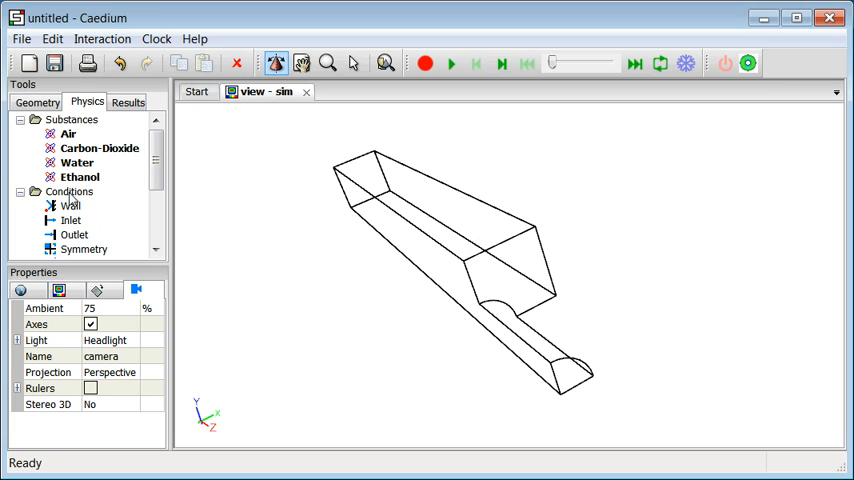
pyautogui.moveTo(82, 162)
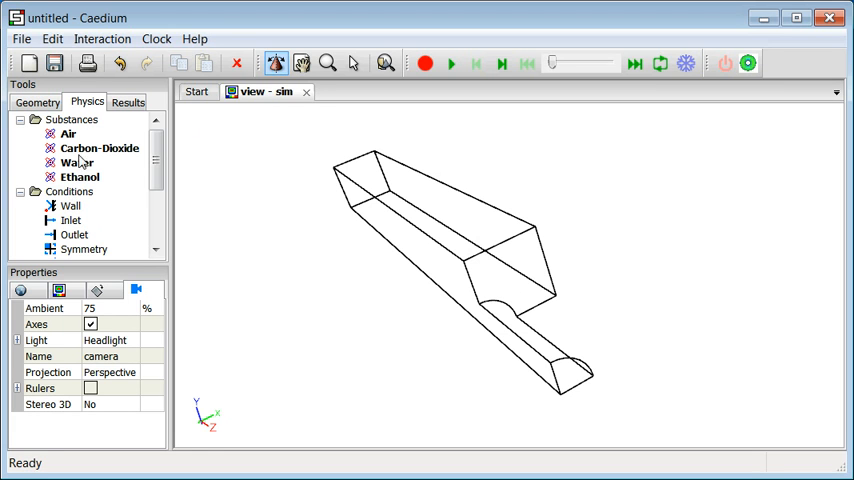
pyautogui.click(68, 134)
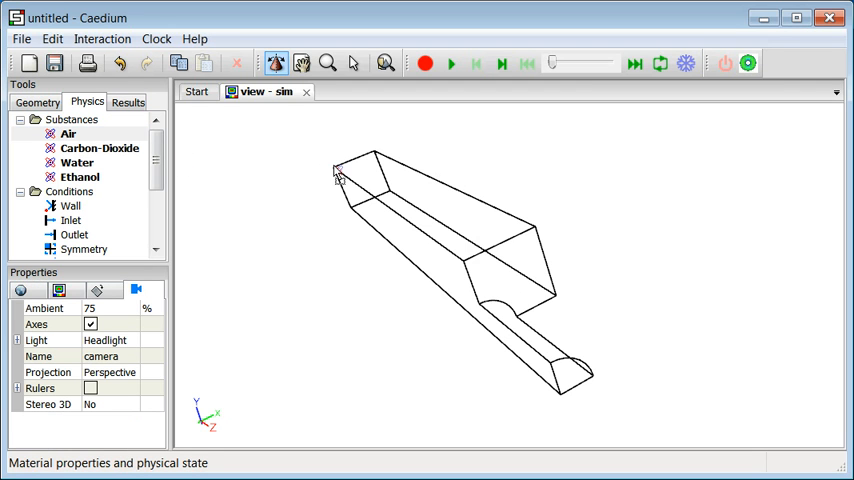
pyautogui.rightClick(340, 180)
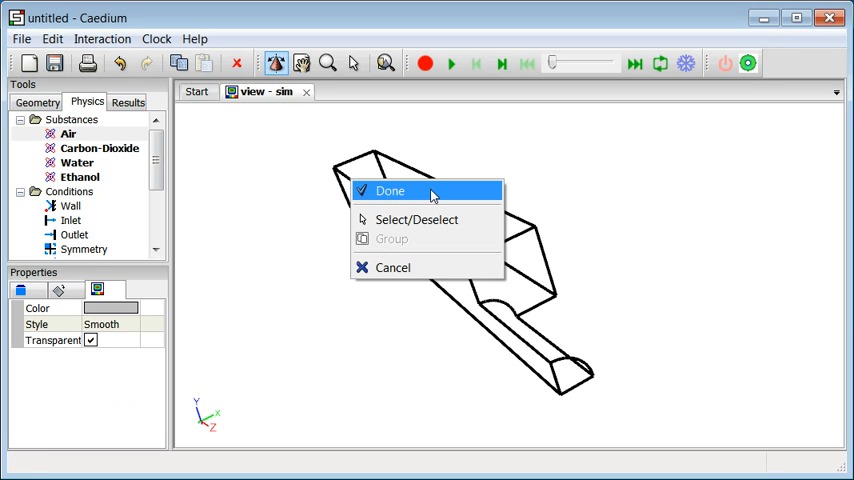
pyautogui.click(390, 191)
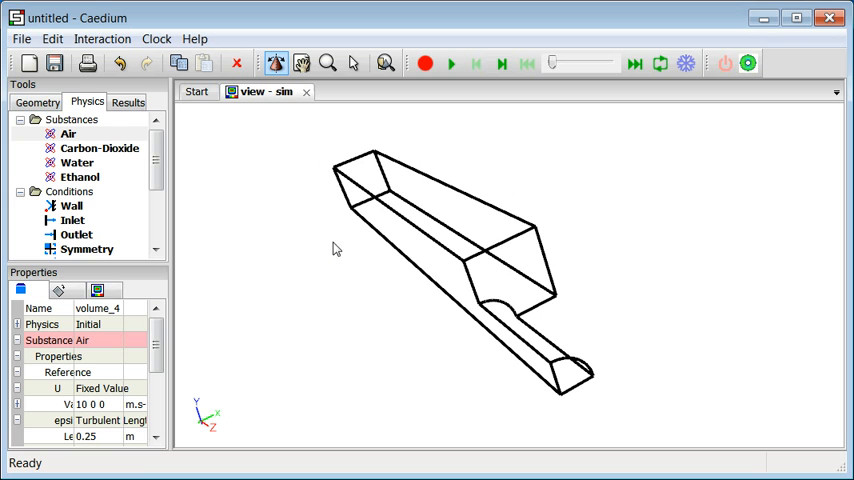
pyautogui.moveTo(31, 303)
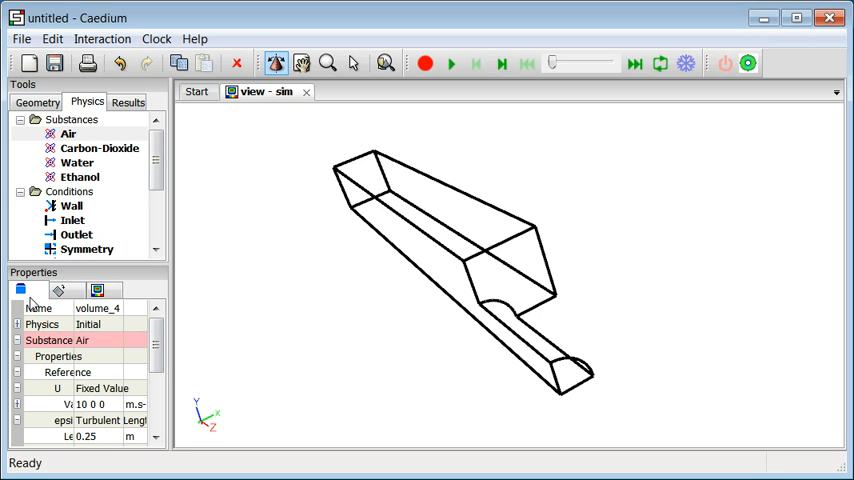
pyautogui.moveTo(52, 347)
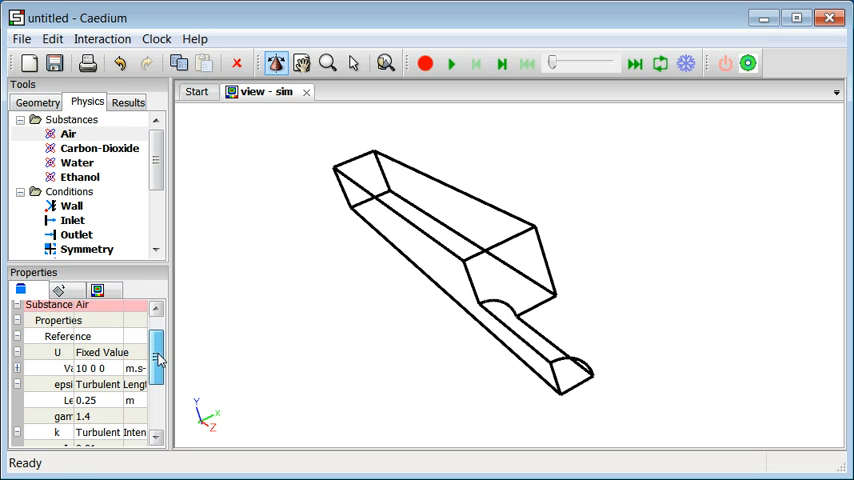
# - Enter 0 0 -10 m/s as the air's initial U Value
pyautogui.scroll(-3)
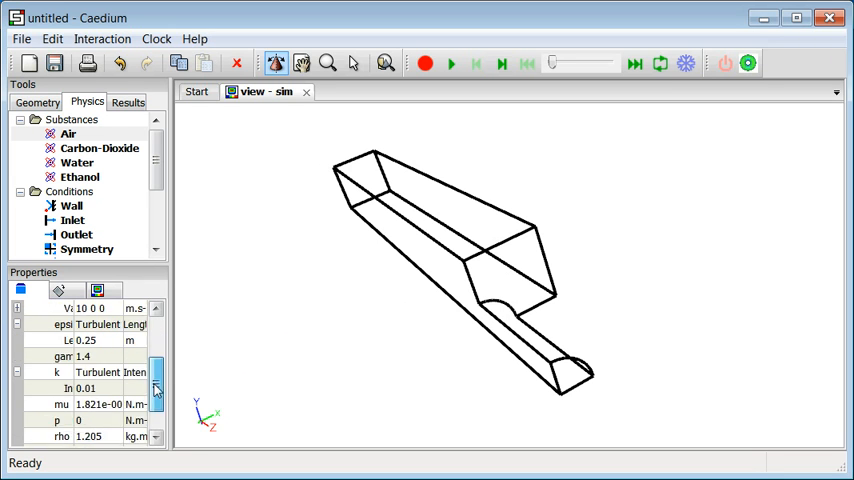
pyautogui.scroll(-3)
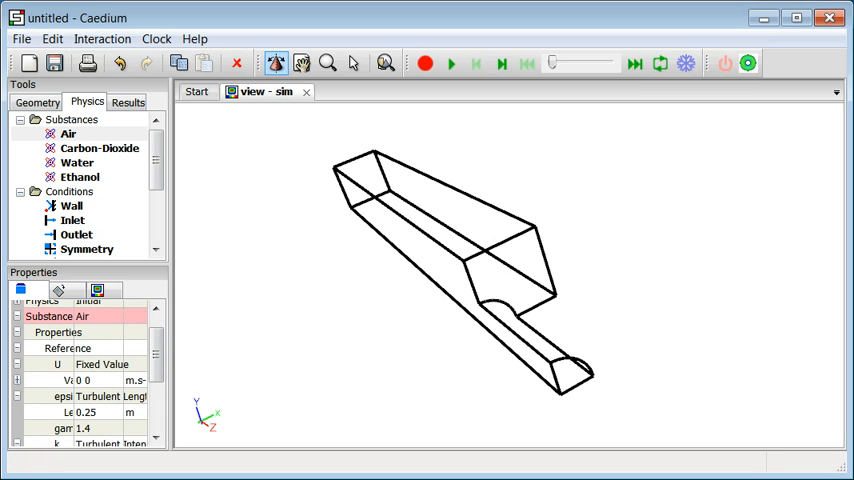
pyautogui.write('-10')
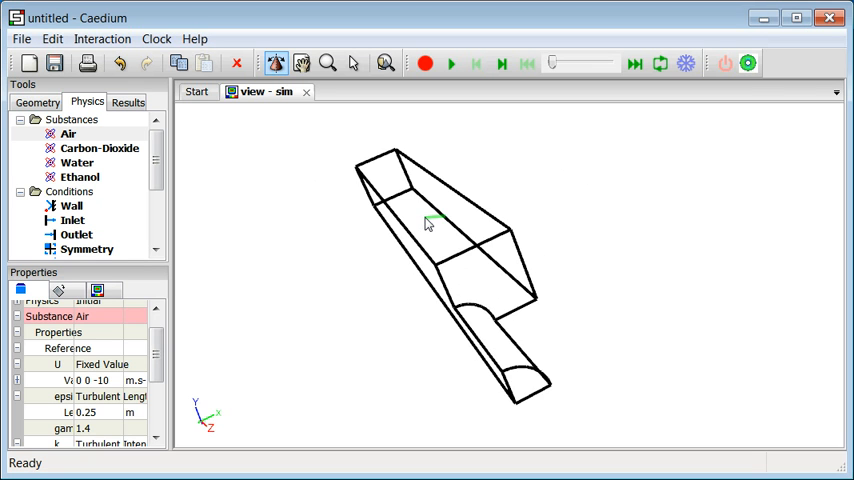
# - Orbit the quarter-section model and uncheck Transparent to show it solid
pyautogui.moveTo(430, 220); pyautogui.dragTo(445, 215)
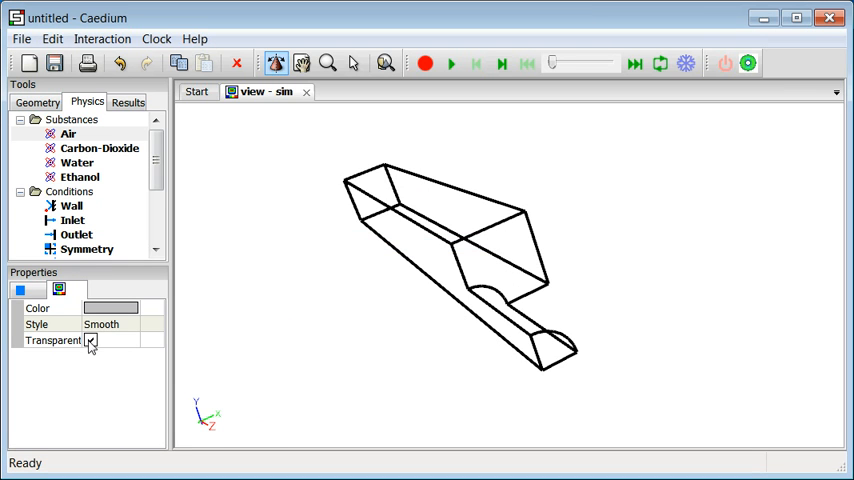
pyautogui.click(90, 340)
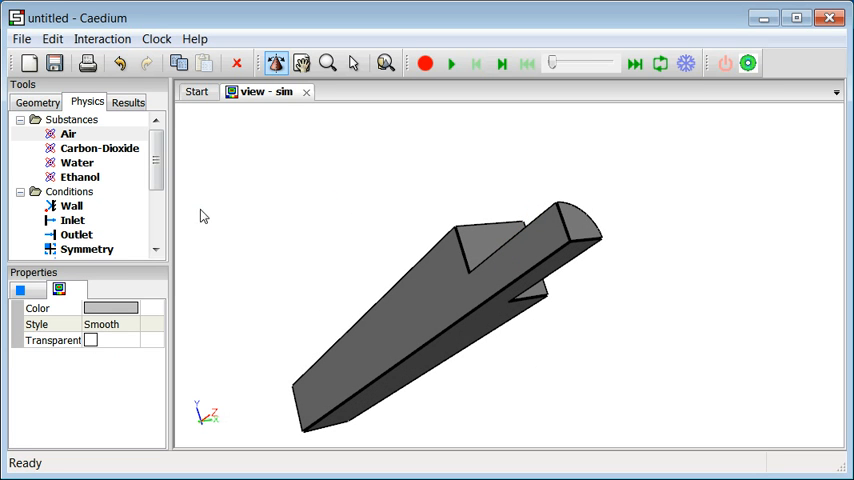
pyautogui.click(71, 206)
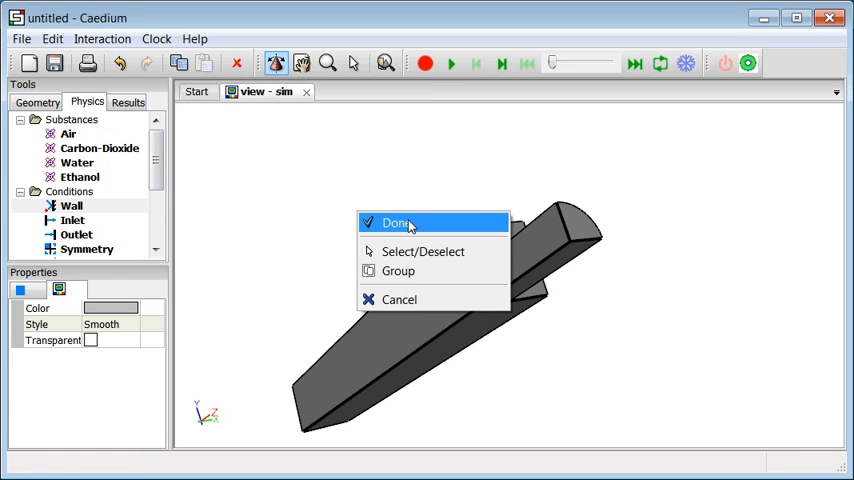
# - Confirm a zero-velocity wall condition with wall functions on the picked faces
pyautogui.click(395, 222)
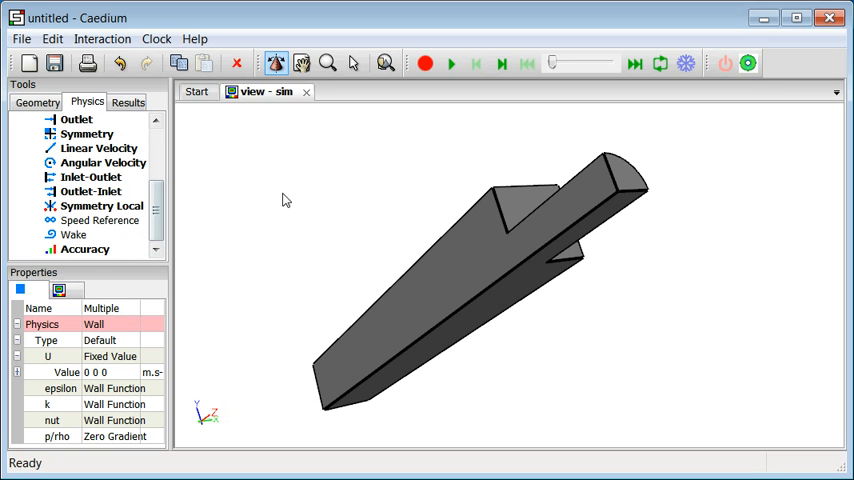
pyautogui.moveTo(310, 153)
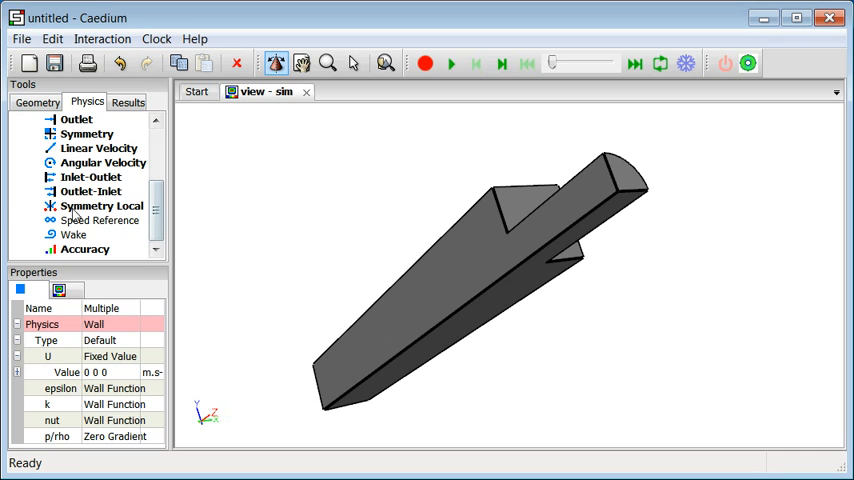
pyautogui.click(101, 205)
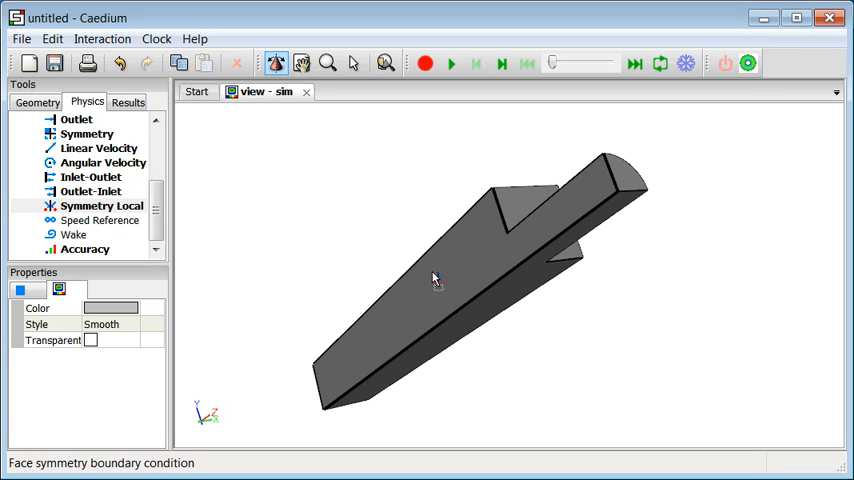
pyautogui.moveTo(450, 268)
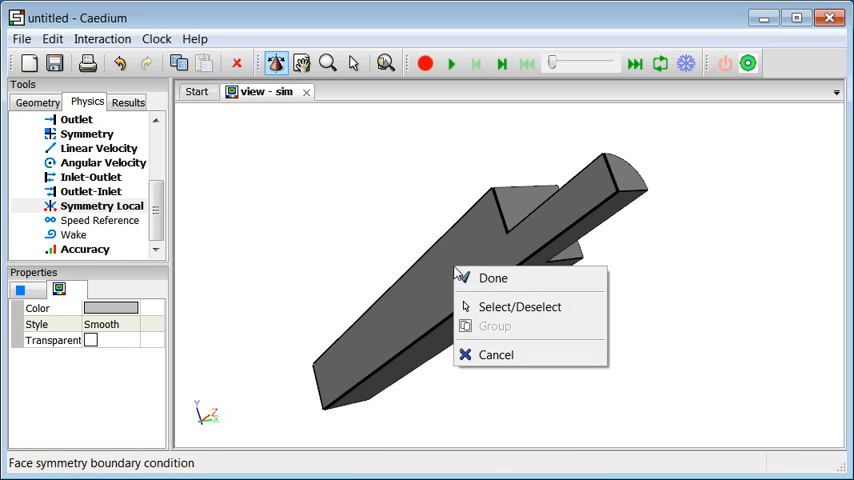
# - Confirm the symmetry condition on the picked flat cut faces
pyautogui.click(492, 278)
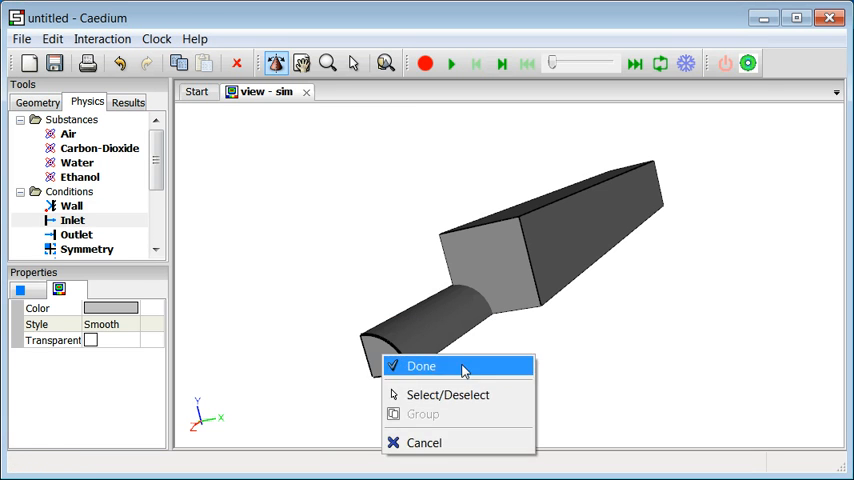
# - Make pipe end face_26 an inlet, with velocity set by reference surface
pyautogui.click(421, 365)
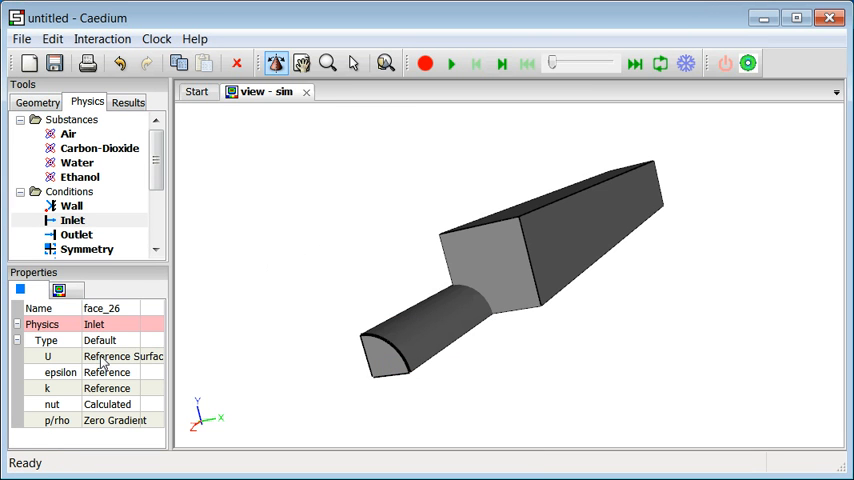
pyautogui.click(122, 356)
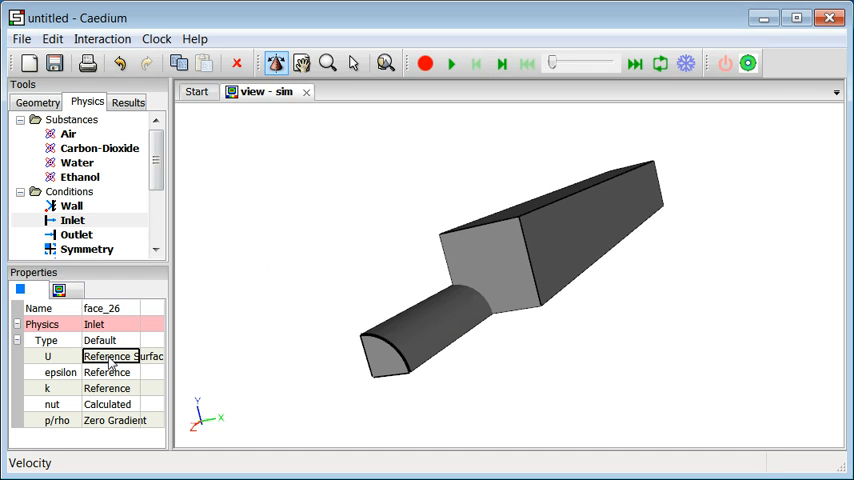
pyautogui.moveTo(601, 239)
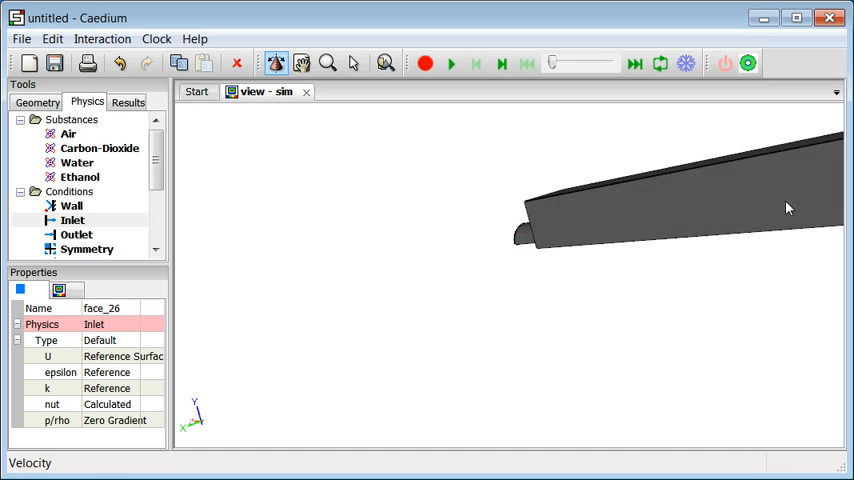
# - Make box end face_24 an outlet with zero-gradient velocity and reference pressure
pyautogui.moveTo(790, 207); pyautogui.dragTo(530, 255)
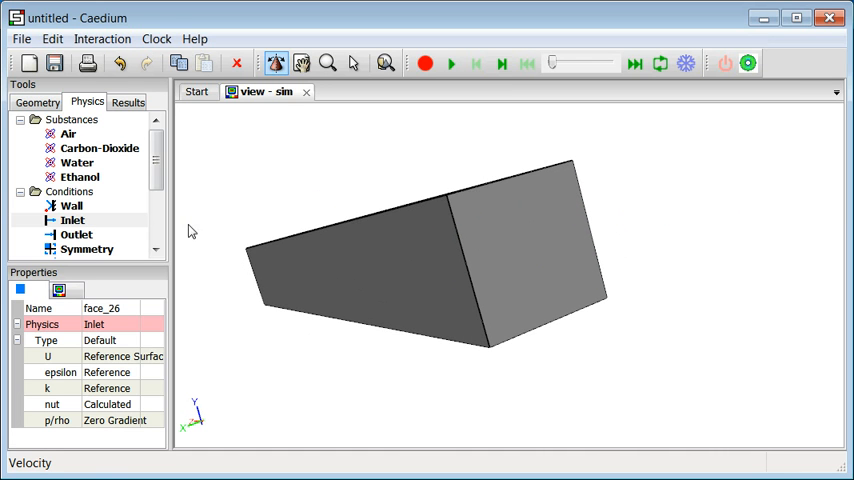
pyautogui.click(76, 234)
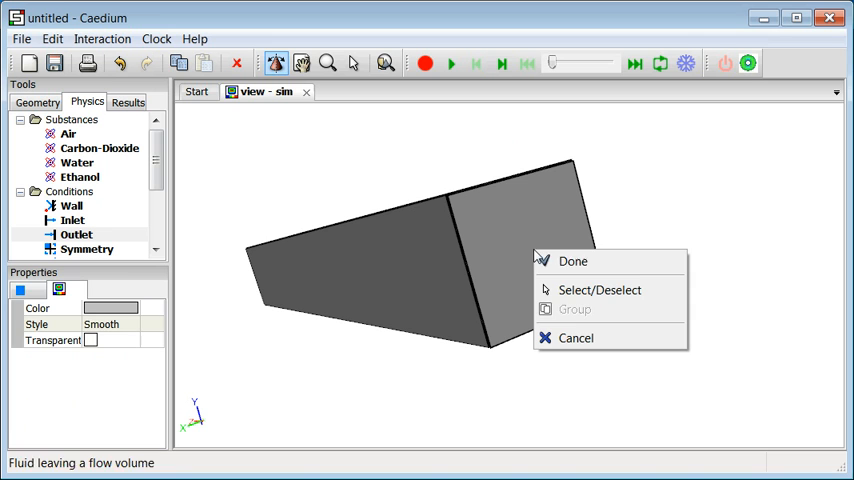
pyautogui.click(573, 261)
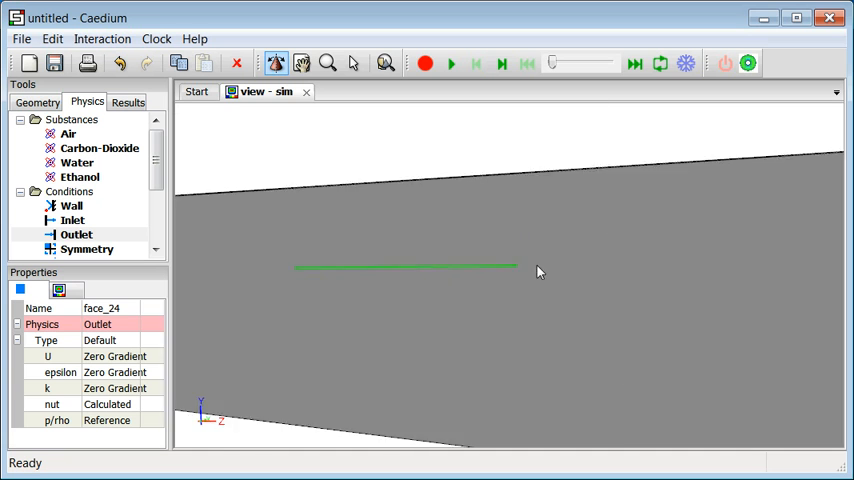
pyautogui.moveTo(540, 271); pyautogui.dragTo(516, 243)
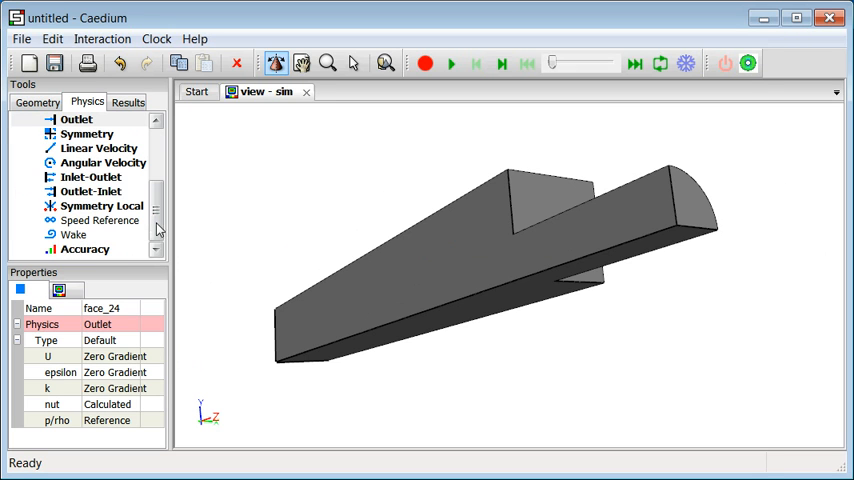
# - Apply custom mesh accuracy to edge_42: resolution 80, growth rate 1.2
pyautogui.click(84, 249)
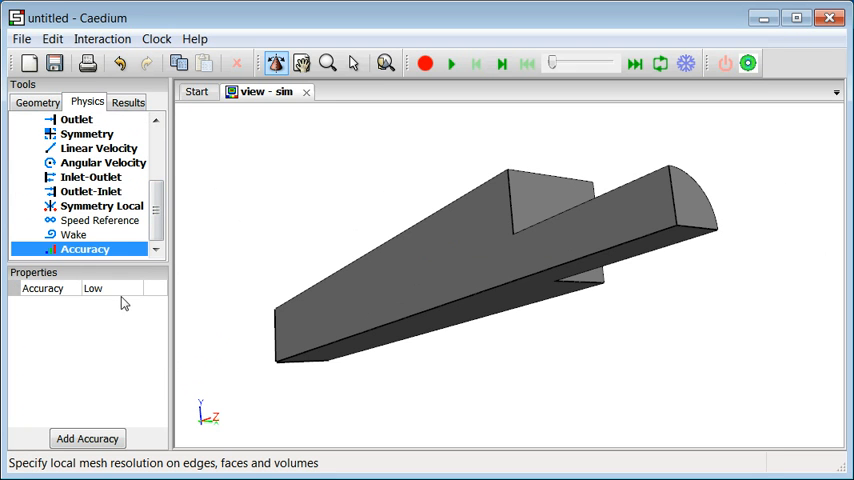
pyautogui.click(135, 289)
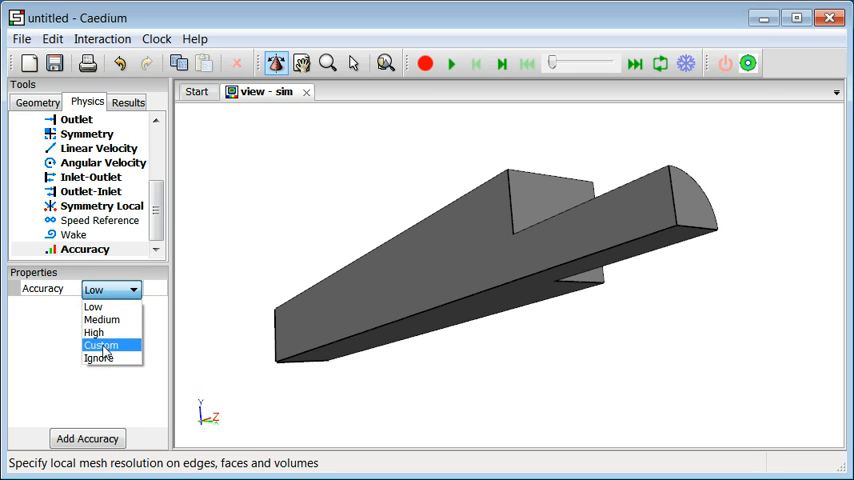
pyautogui.click(101, 343)
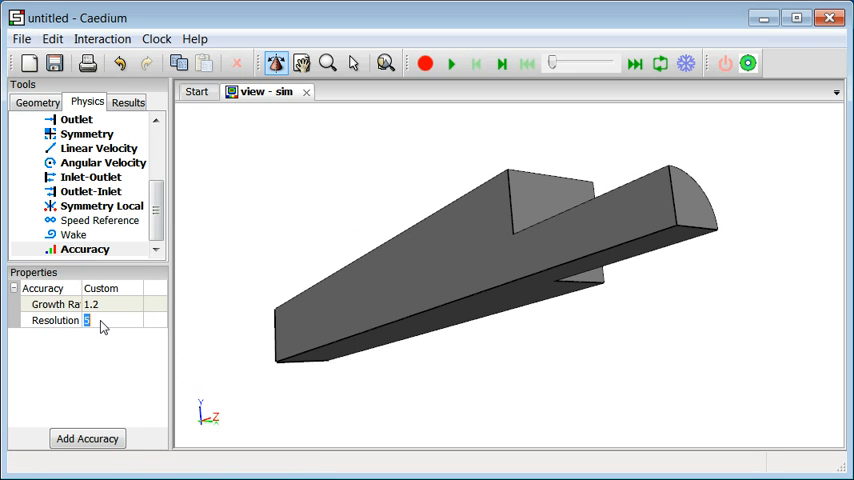
pyautogui.write('80')
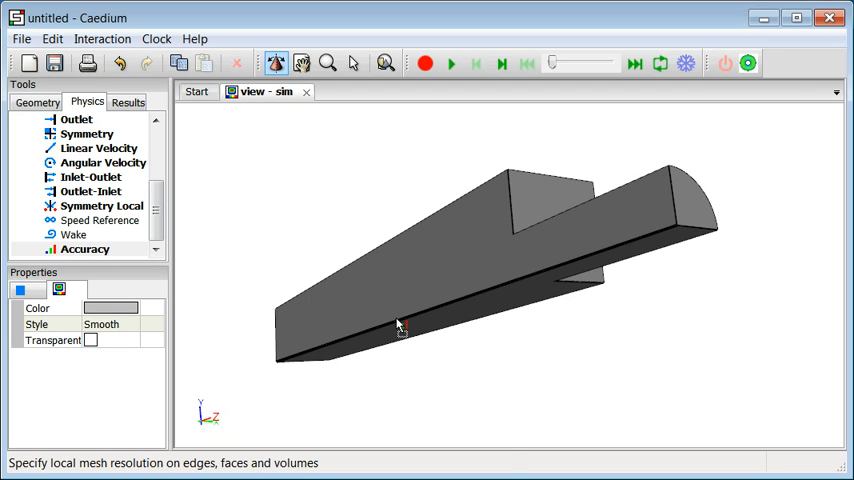
pyautogui.rightClick(399, 327)
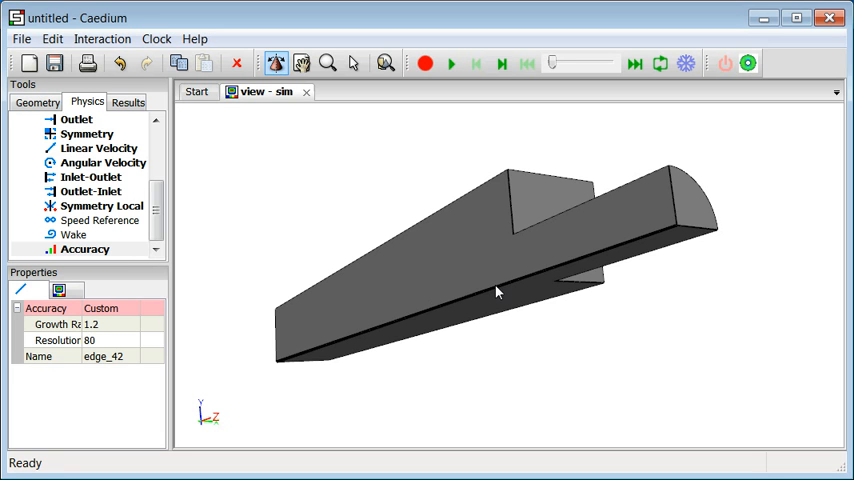
pyautogui.moveTo(438, 281)
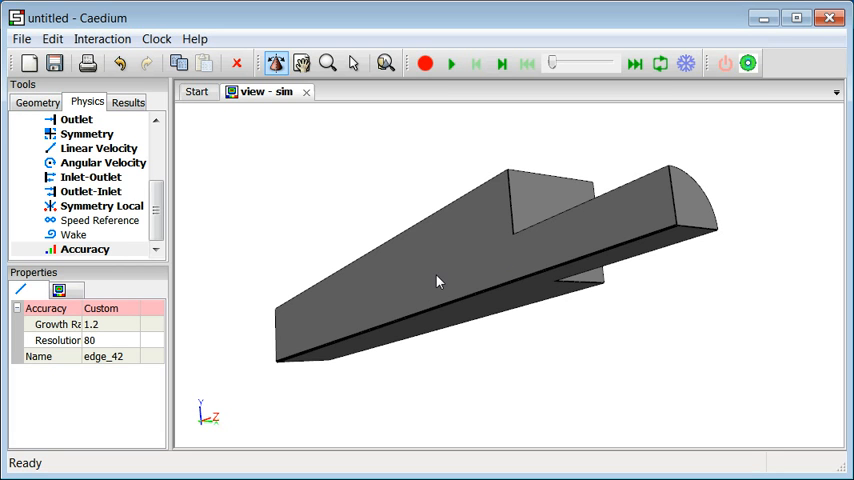
pyautogui.moveTo(447, 311)
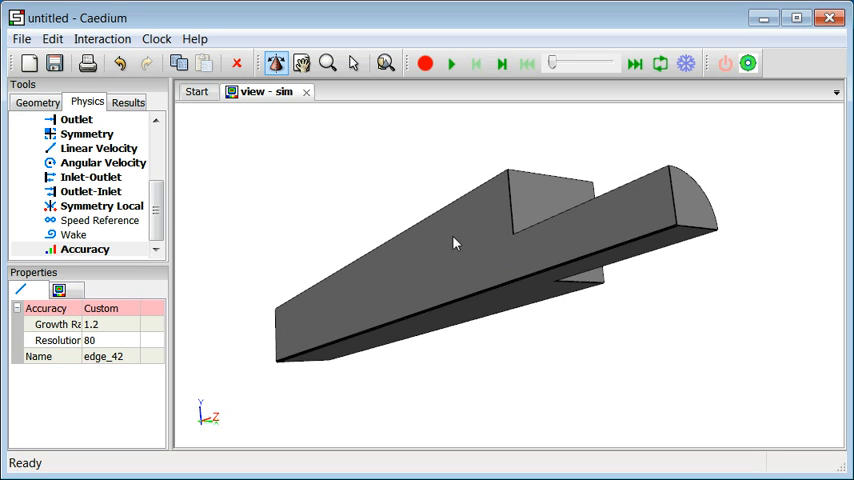
pyautogui.moveTo(539, 304)
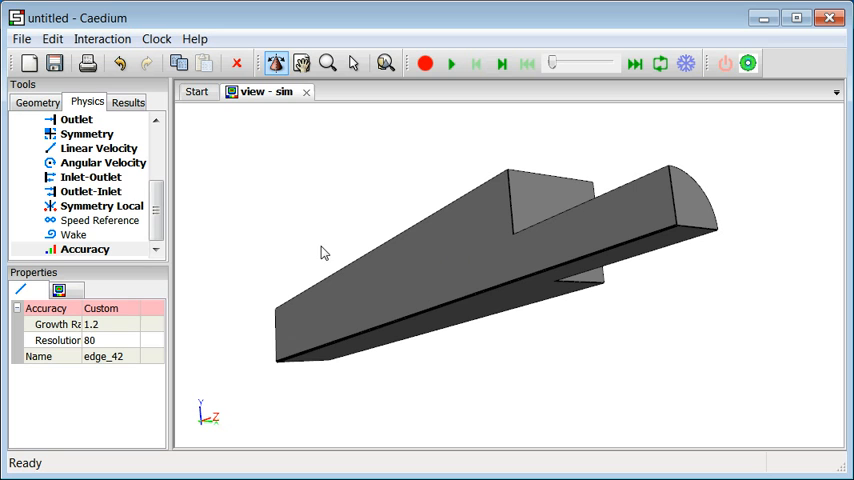
pyautogui.moveTo(283, 201)
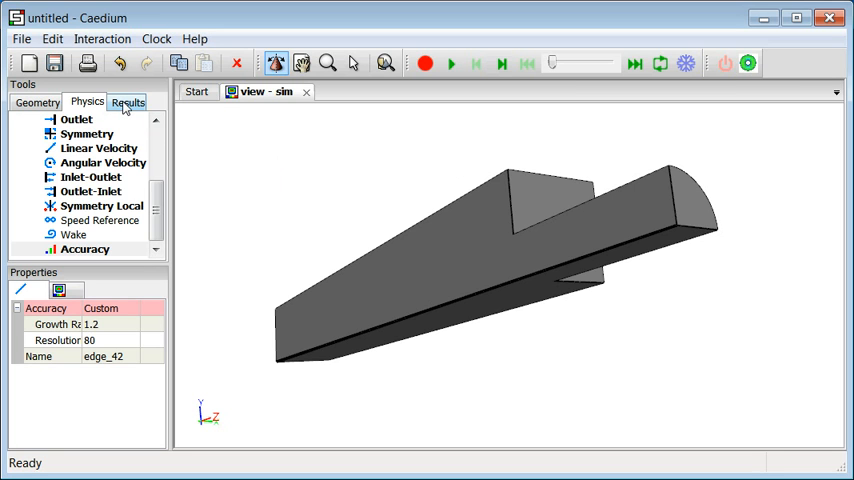
pyautogui.click(128, 102)
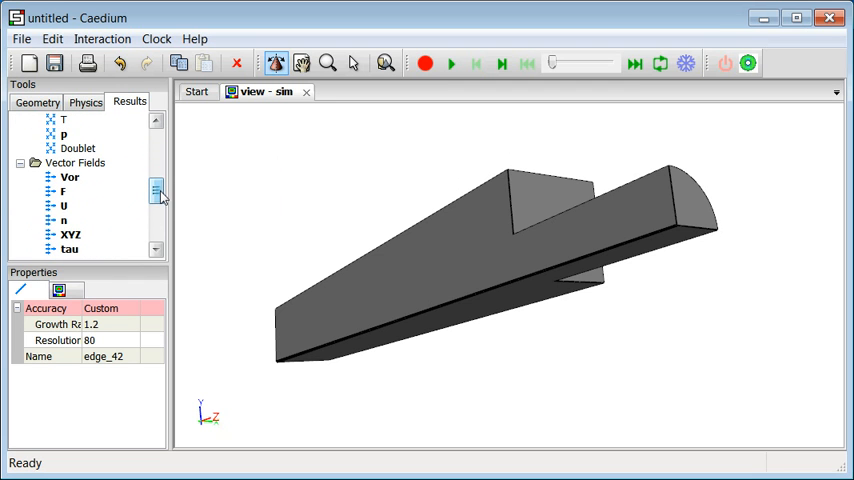
# - Choose vector field U, with velocity magnitude as its scalar
pyautogui.click(64, 205)
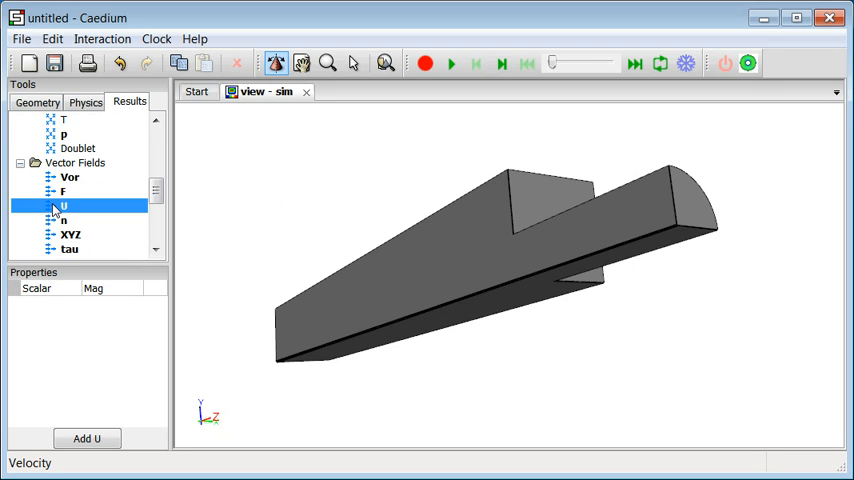
pyautogui.moveTo(56, 210)
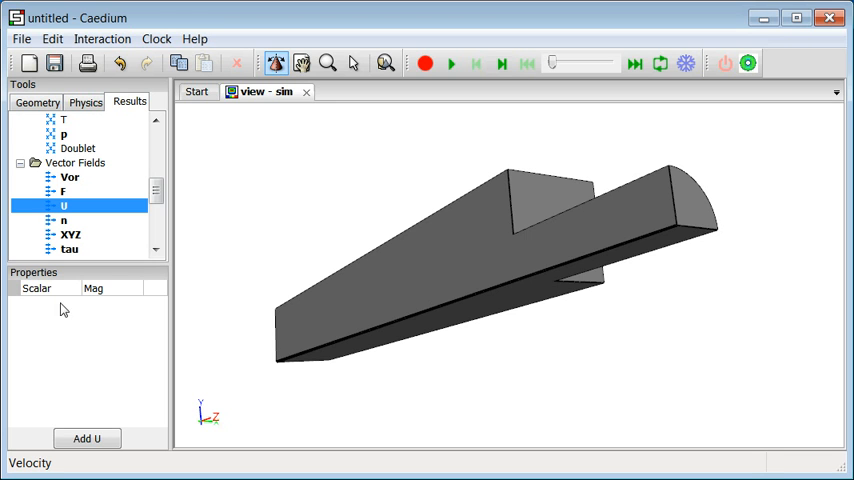
pyautogui.moveTo(52, 208)
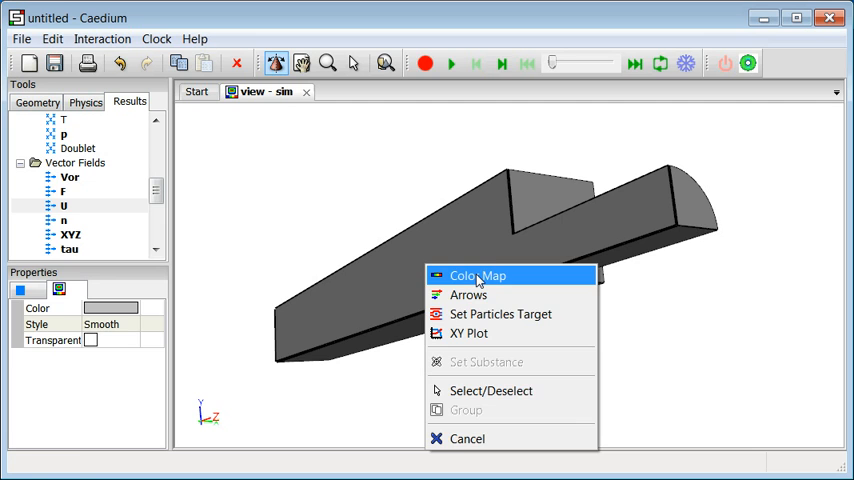
# - Colour the model by velocity magnitude, uniformly 10 m/s, with a colour scale
pyautogui.click(479, 275)
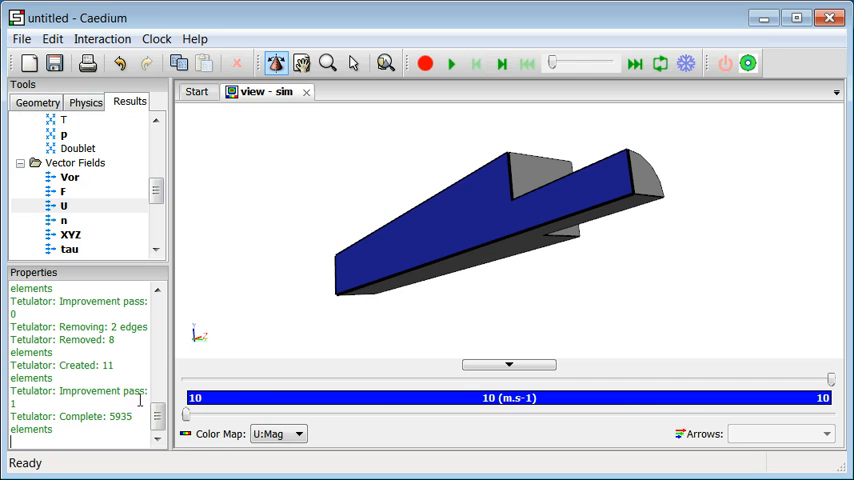
pyautogui.moveTo(476, 215)
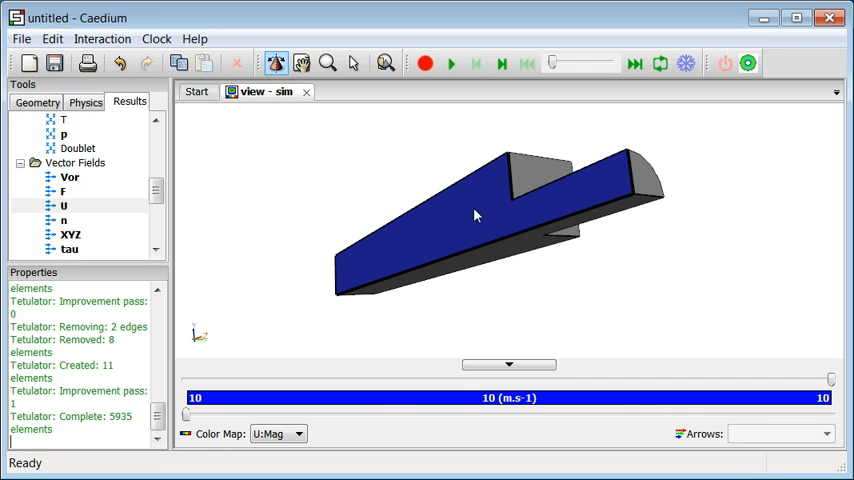
pyautogui.moveTo(480, 219)
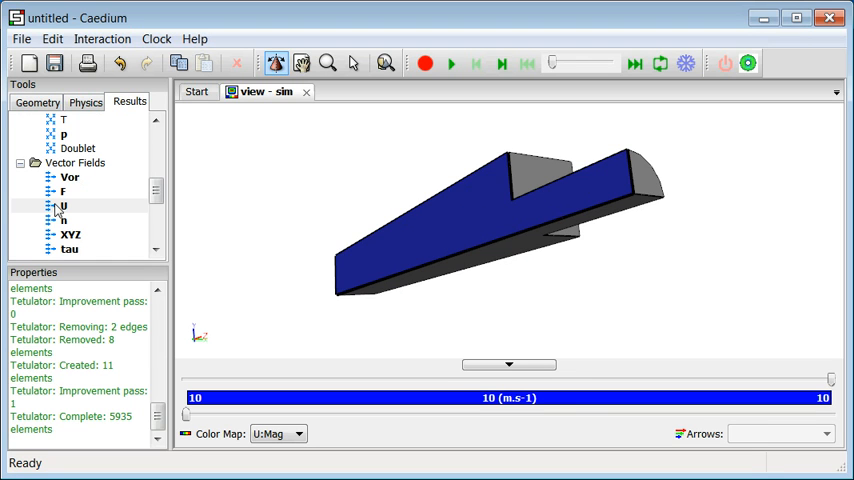
pyautogui.click(64, 205)
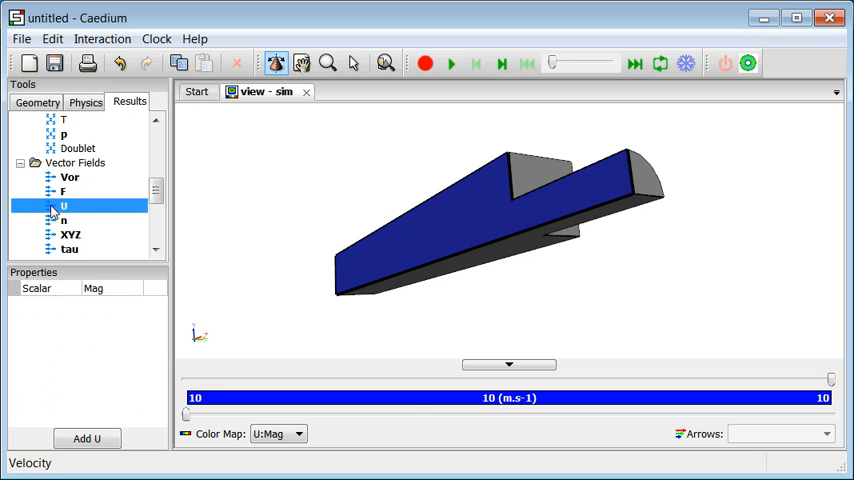
pyautogui.rightClick(64, 205)
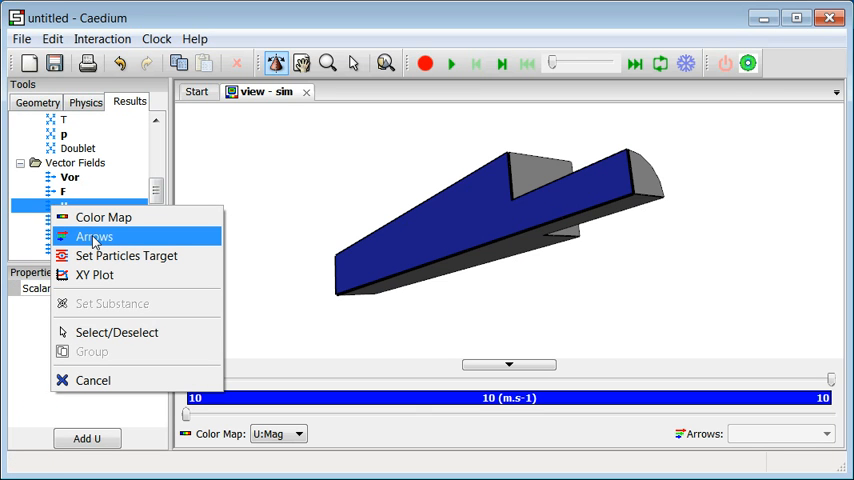
# - Show magnitude-coloured U velocity arrows throughout the model and zoom out
pyautogui.click(93, 237)
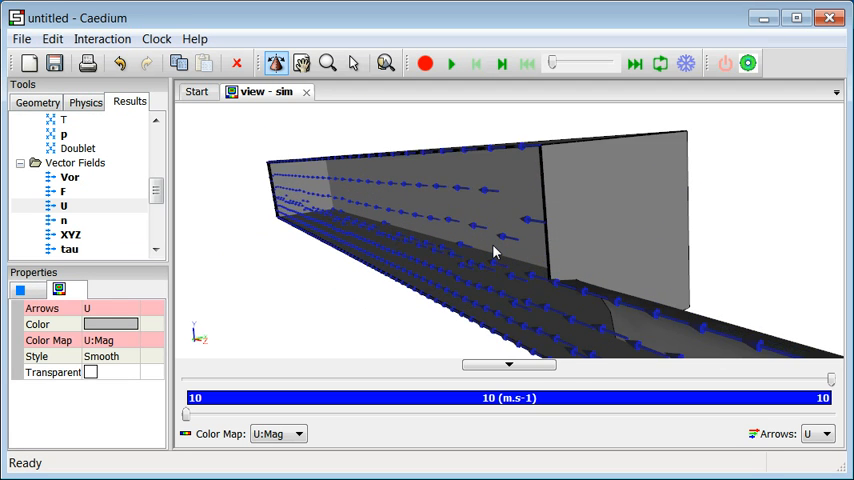
pyautogui.moveTo(495, 253); pyautogui.dragTo(385, 160)
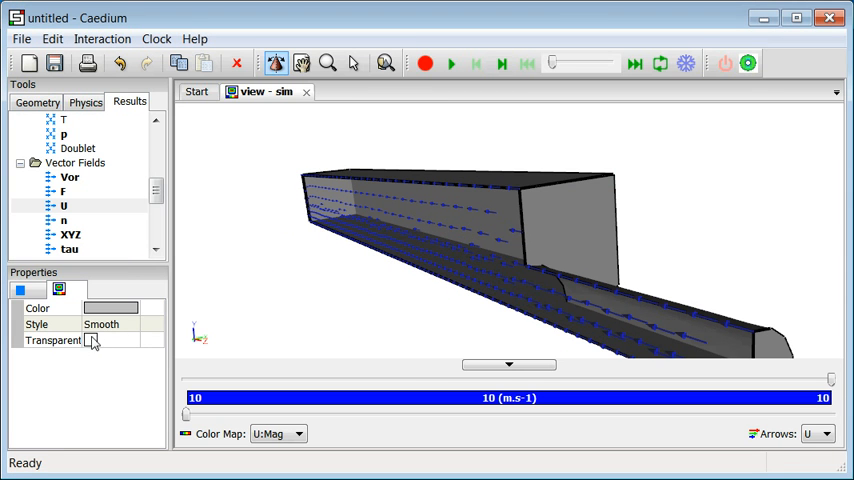
# - Make the model surfaces transparent and copy face_24
pyautogui.click(90, 340)
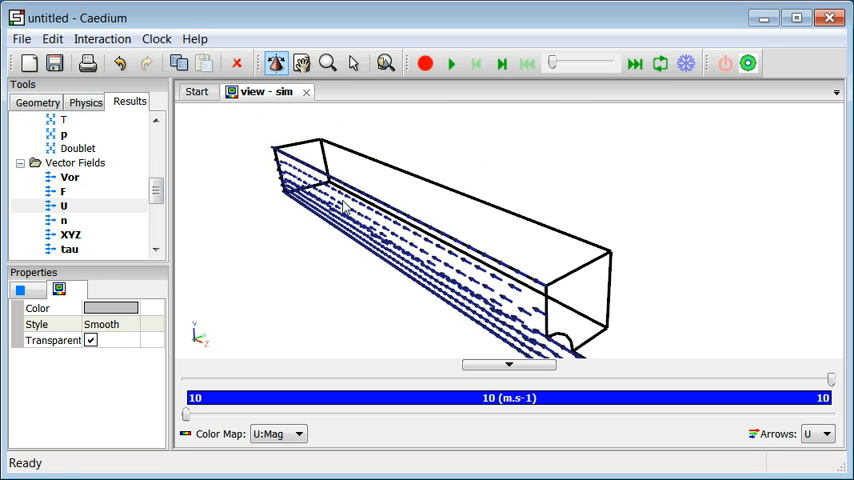
pyautogui.moveTo(344, 207)
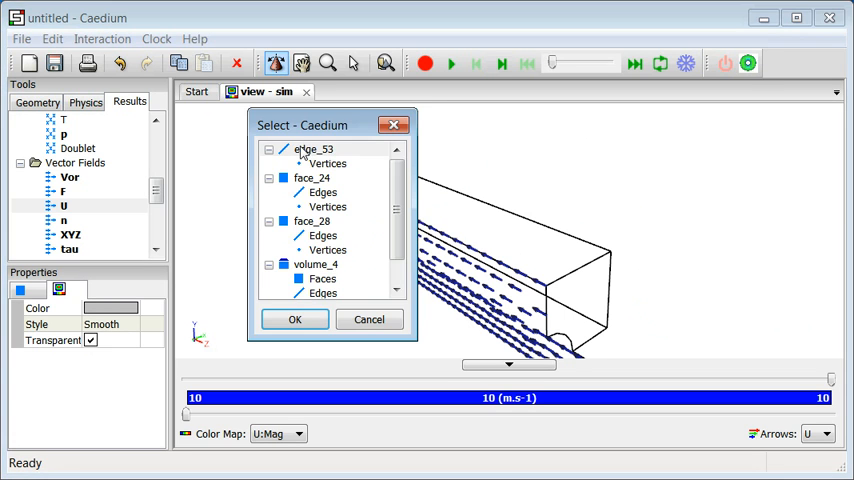
pyautogui.click(311, 178)
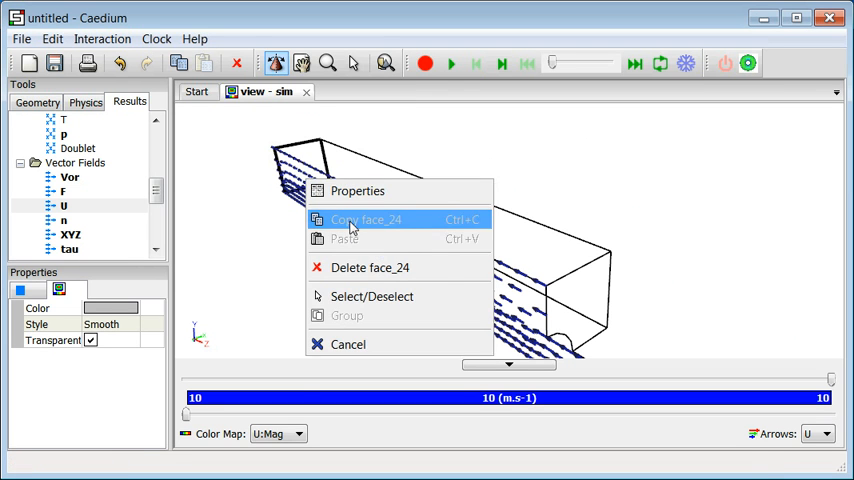
pyautogui.click(364, 219)
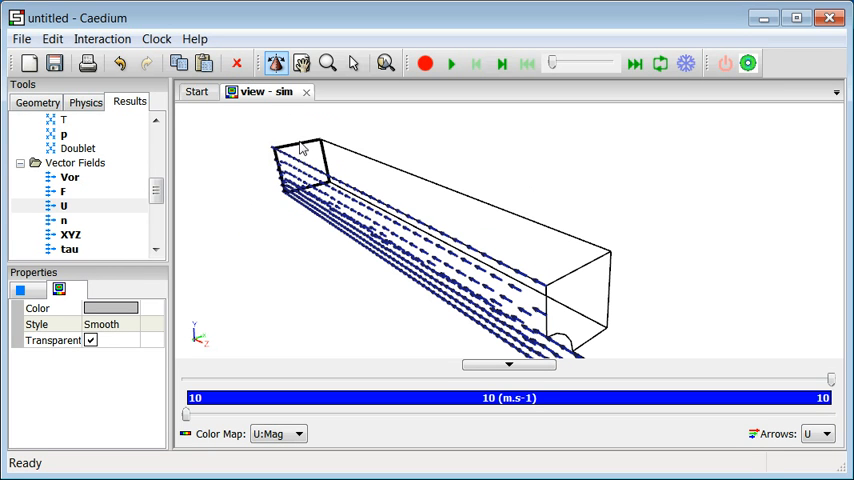
pyautogui.moveTo(261, 160)
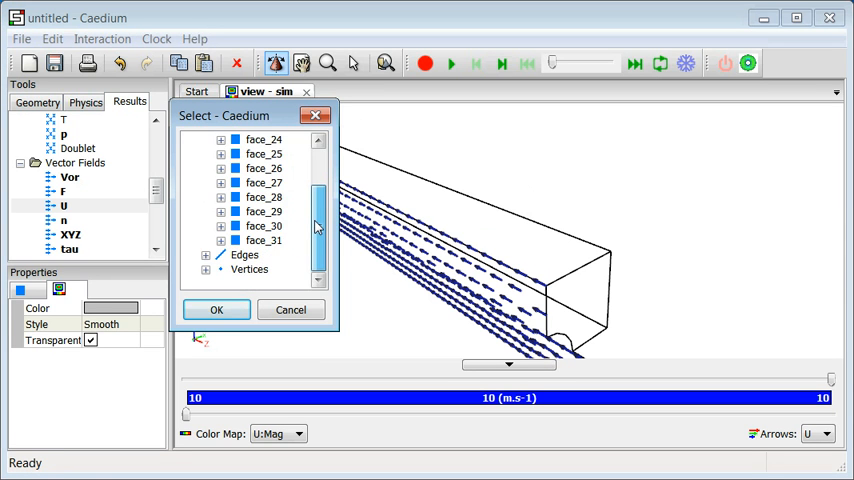
# - Translate the pasted face_24 copy 3.5 m along Z as a cross-section plane
pyautogui.click(263, 240)
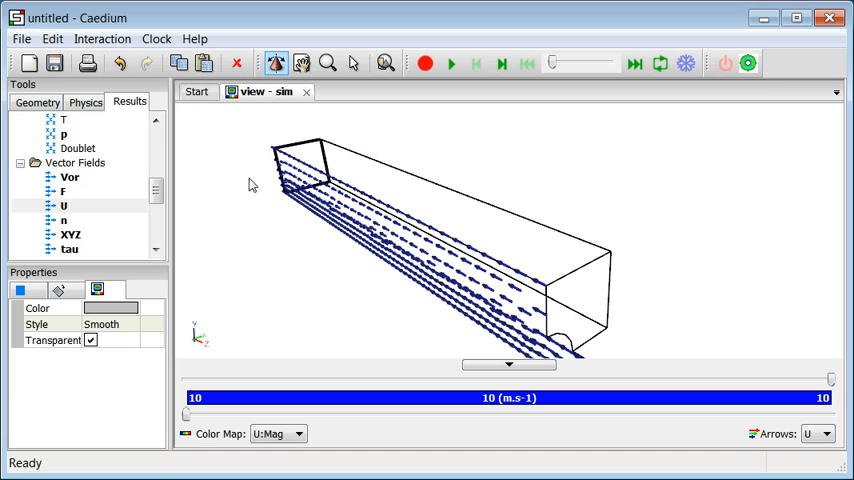
pyautogui.click(38, 102)
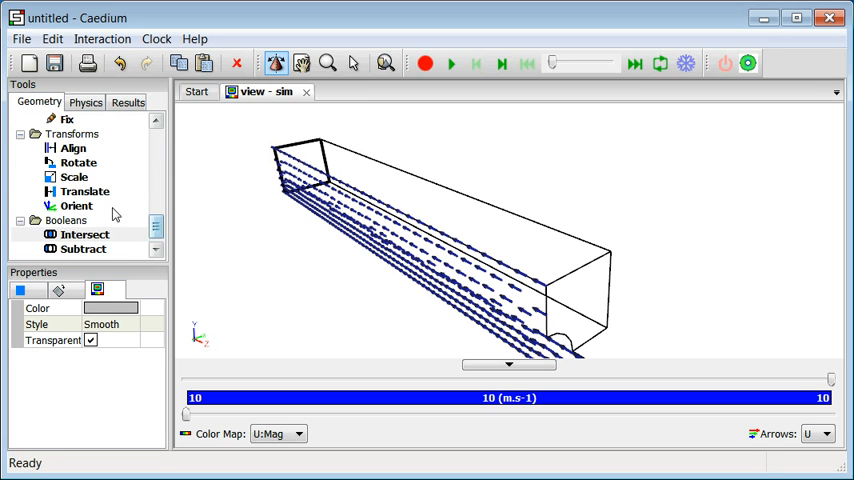
pyautogui.click(85, 190)
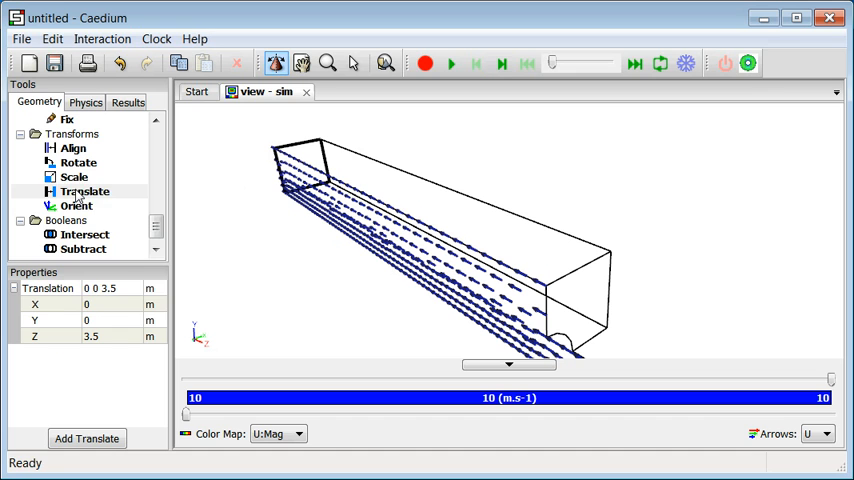
pyautogui.rightClick(85, 191)
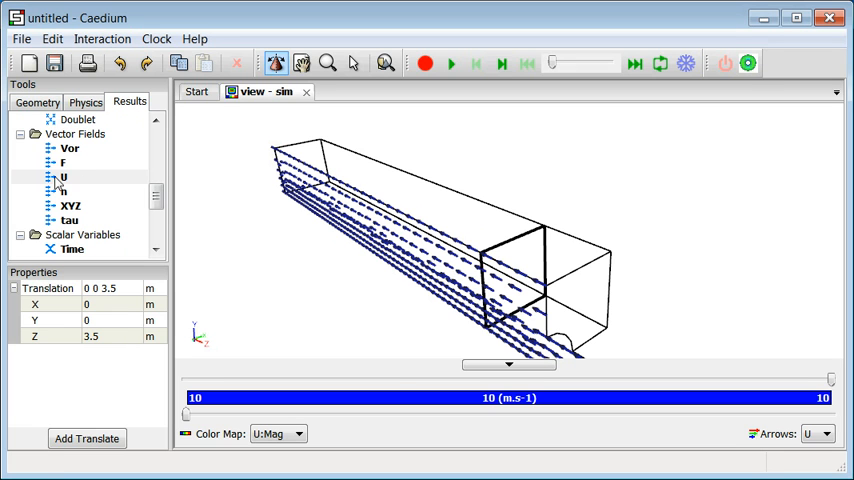
# - Trace U velocity particle streamlines seeded from the translated cross-section face
pyautogui.click(64, 177)
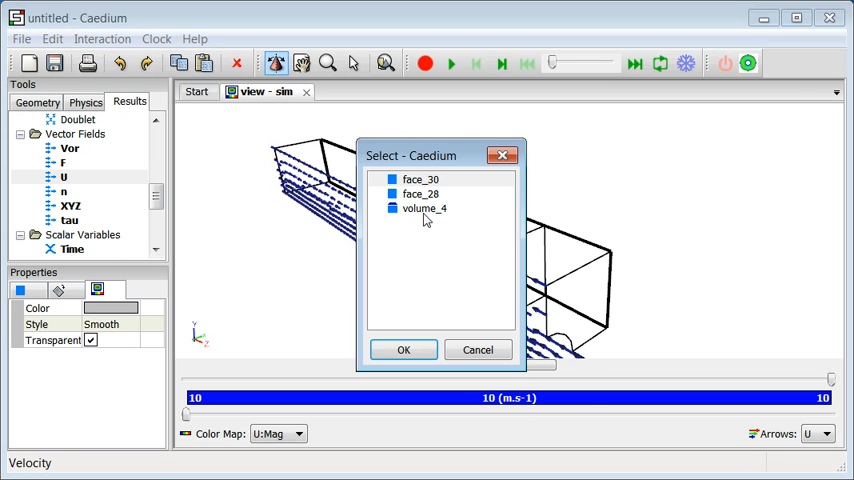
pyautogui.click(403, 349)
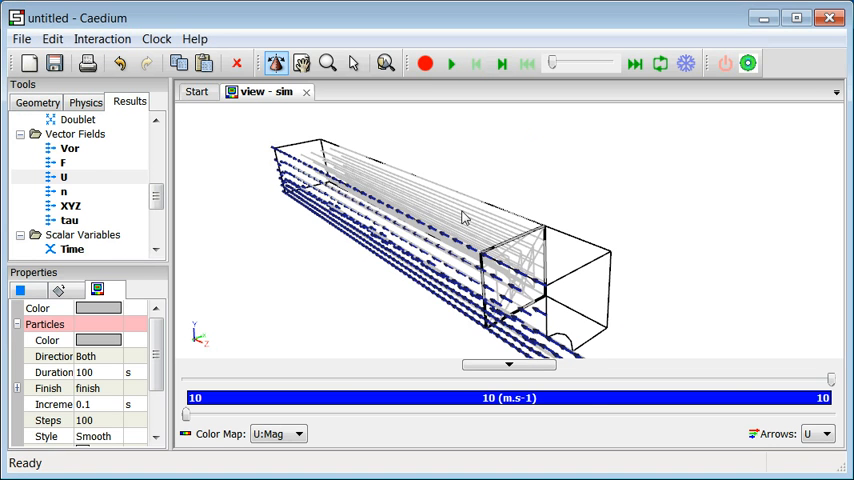
pyautogui.moveTo(514, 246)
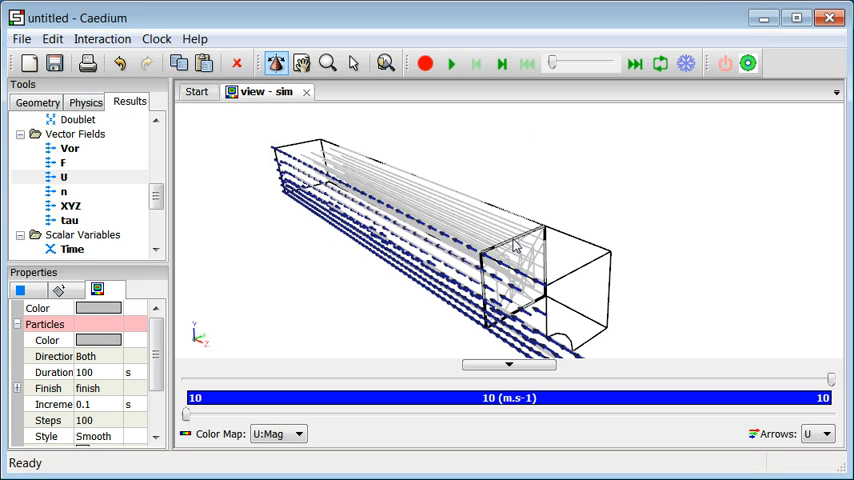
pyautogui.moveTo(516, 250)
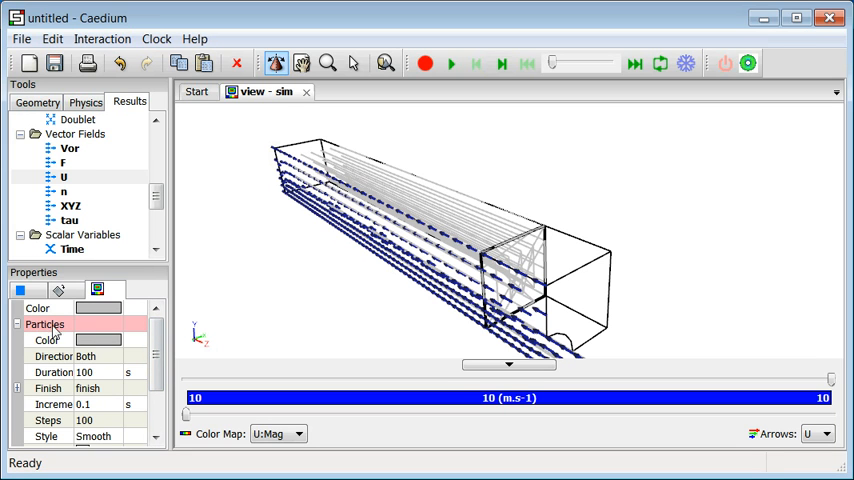
# - Change the particle trace type from Curve to Ribbon and reselect the U field
pyautogui.scroll(-3)
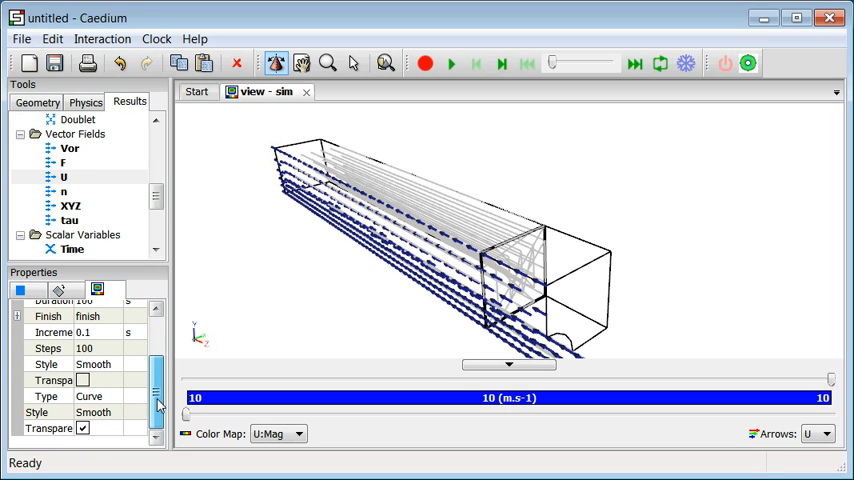
pyautogui.click(108, 396)
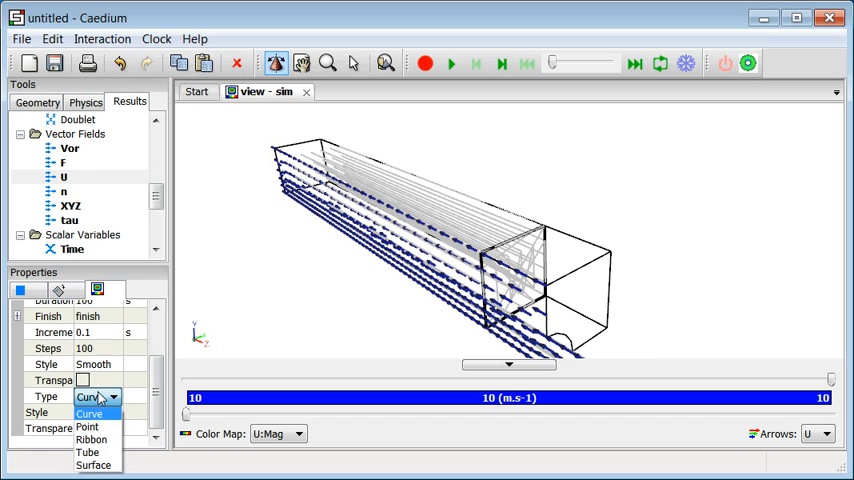
pyautogui.click(91, 439)
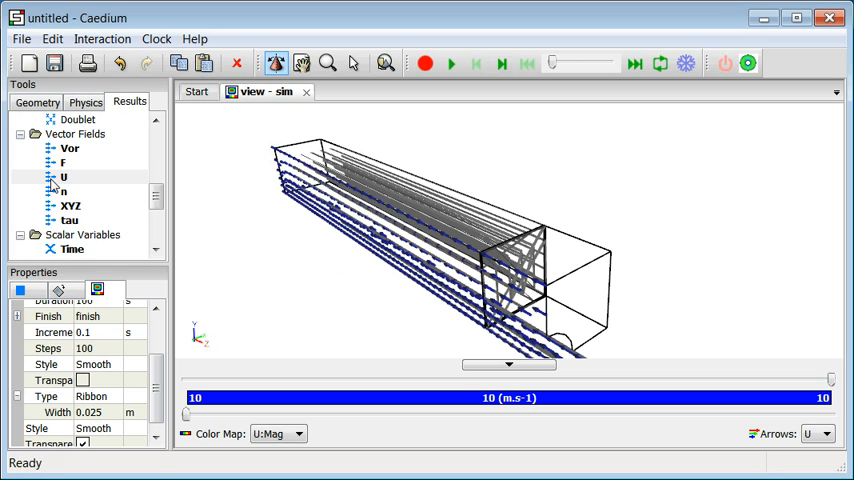
pyautogui.click(63, 177)
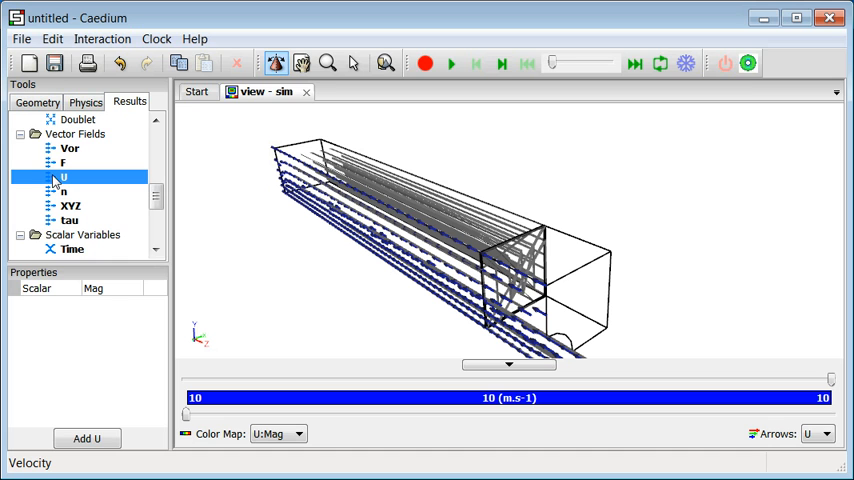
# - Apply the U velocity field as the ribbon colouring
pyautogui.rightClick(65, 177)
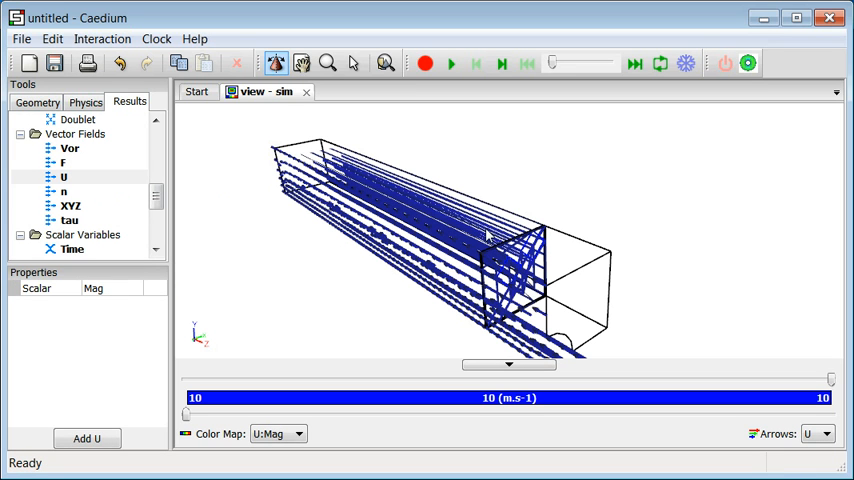
pyautogui.moveTo(450, 221)
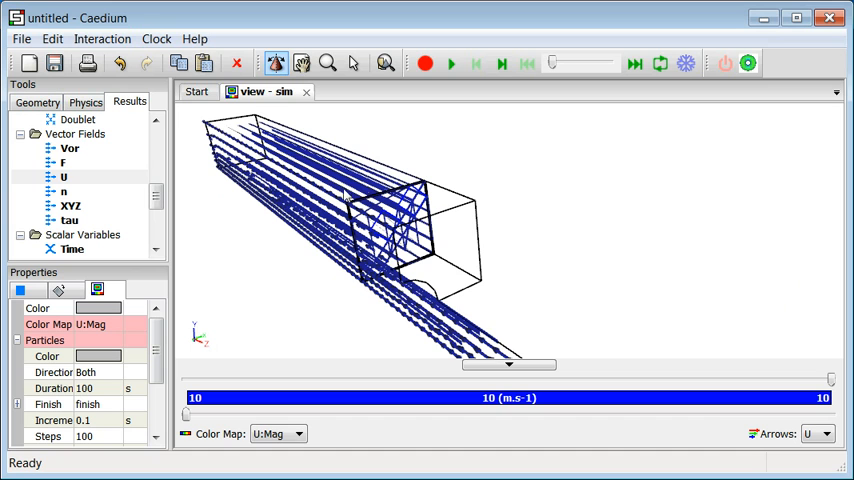
pyautogui.moveTo(298, 182)
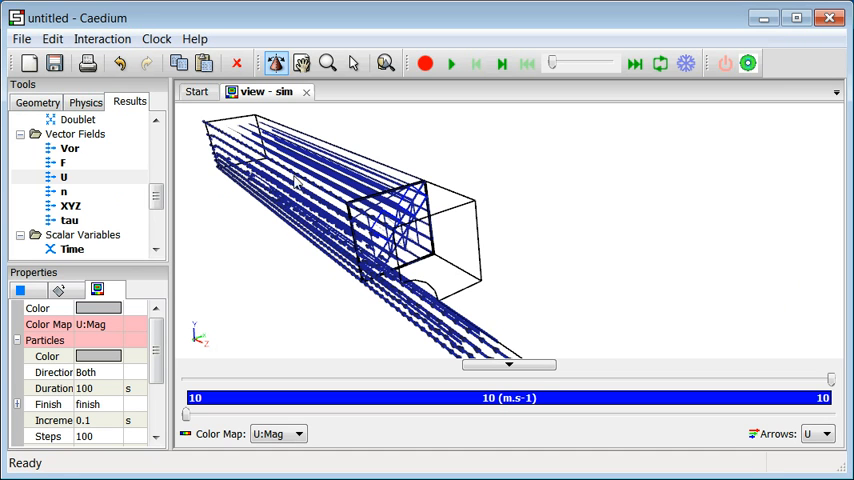
pyautogui.moveTo(305, 208)
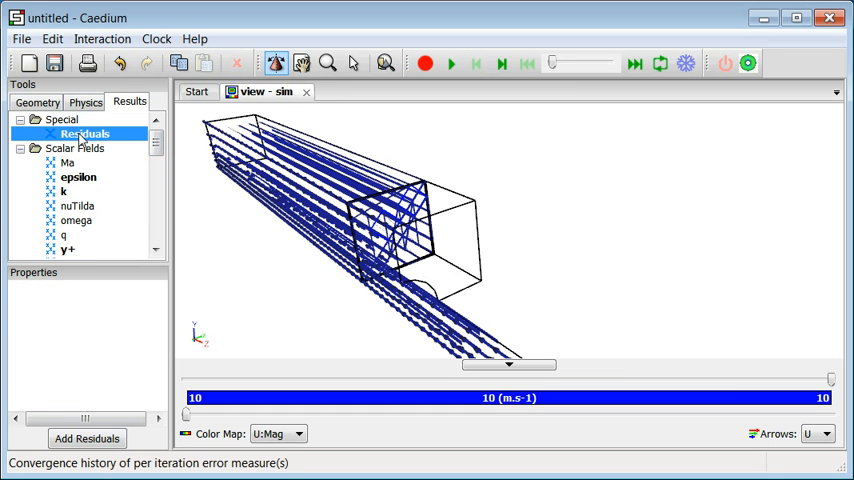
# - Open the Residuals Monitor plot beside the 3D view
pyautogui.click(85, 133)
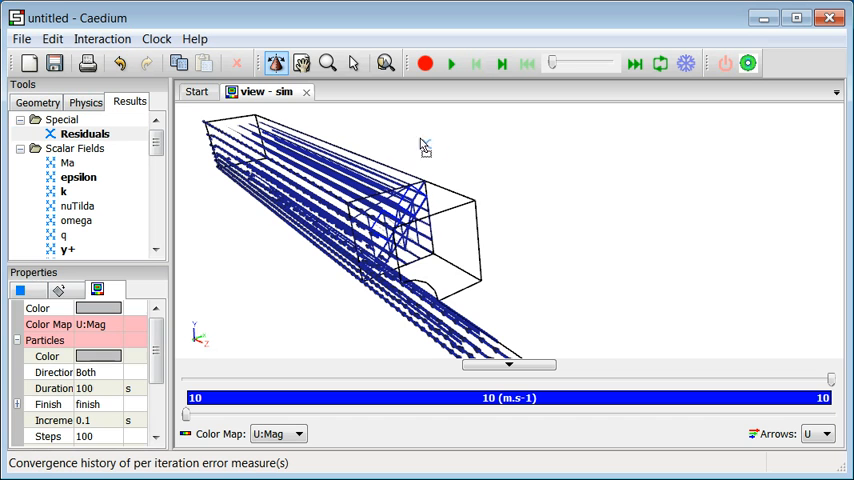
pyautogui.moveTo(463, 213)
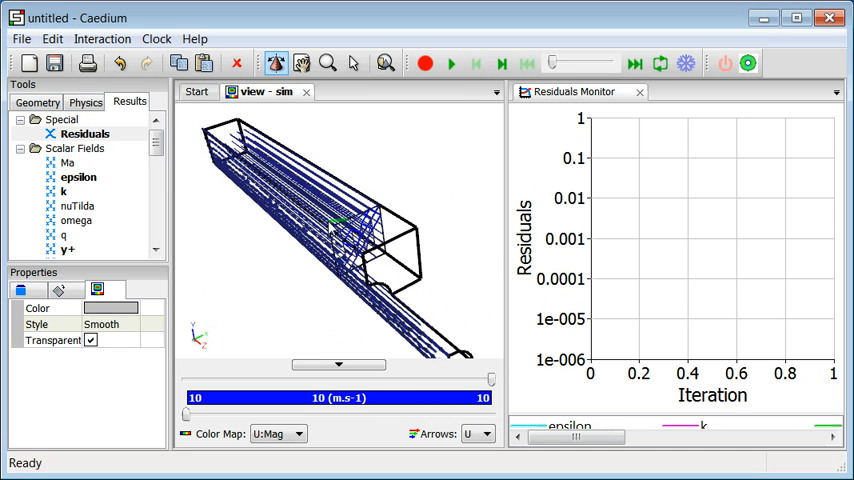
pyautogui.moveTo(346, 164)
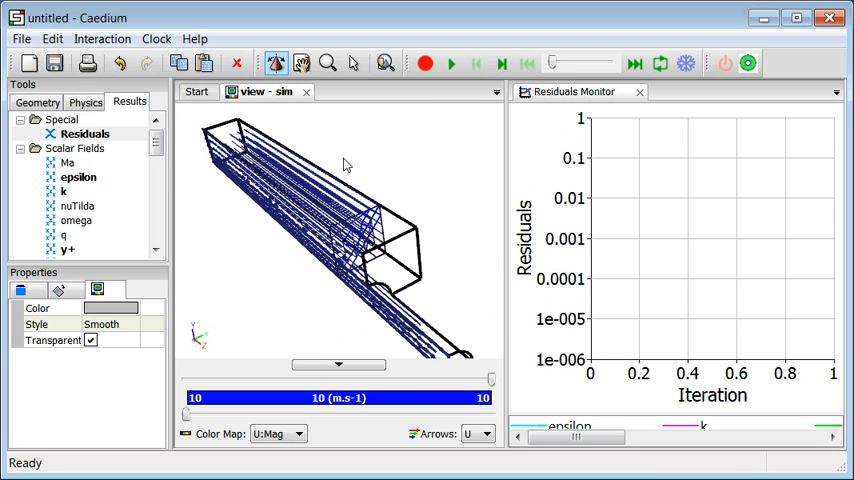
pyautogui.moveTo(420, 163)
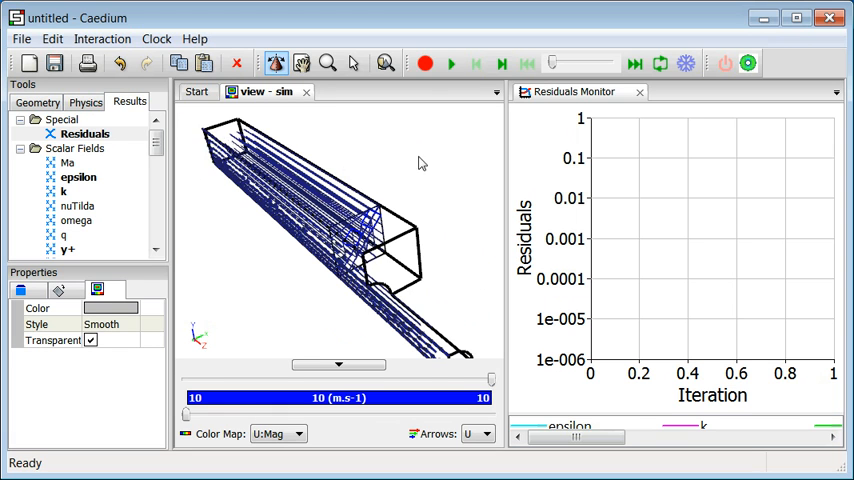
pyautogui.moveTo(451, 63)
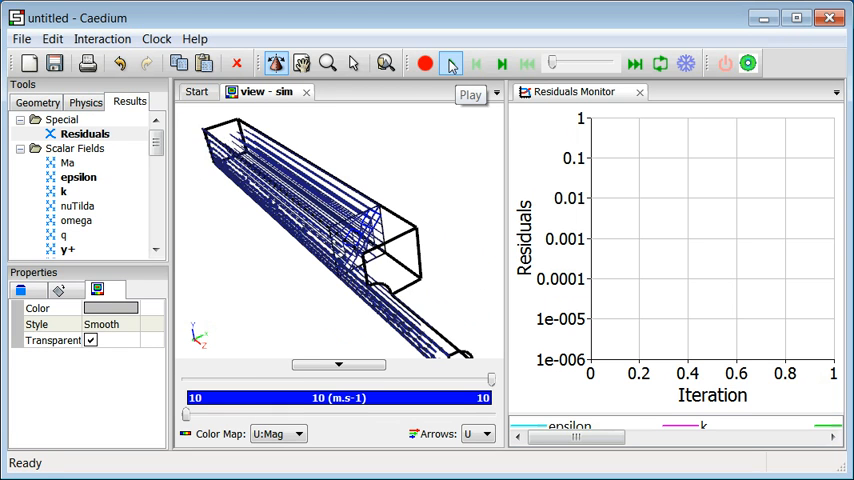
# - Run the solver for 500 iterations until residuals drop below 1e-6
pyautogui.click(450, 63)
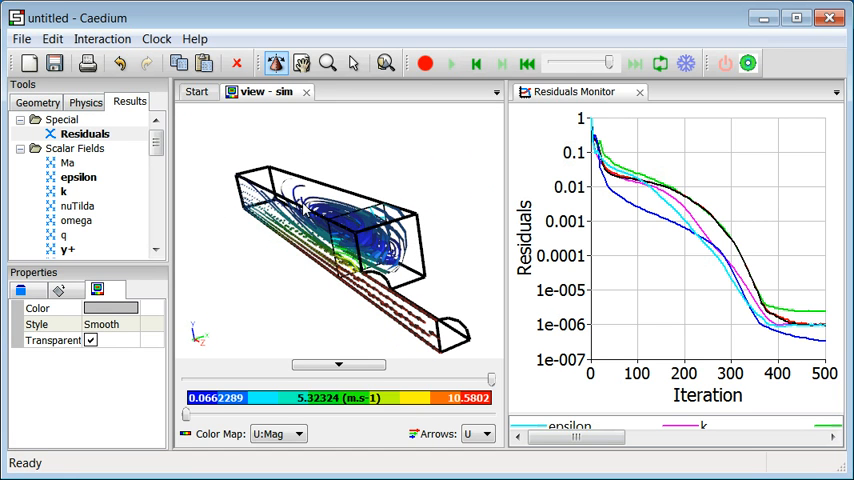
pyautogui.moveTo(285, 148)
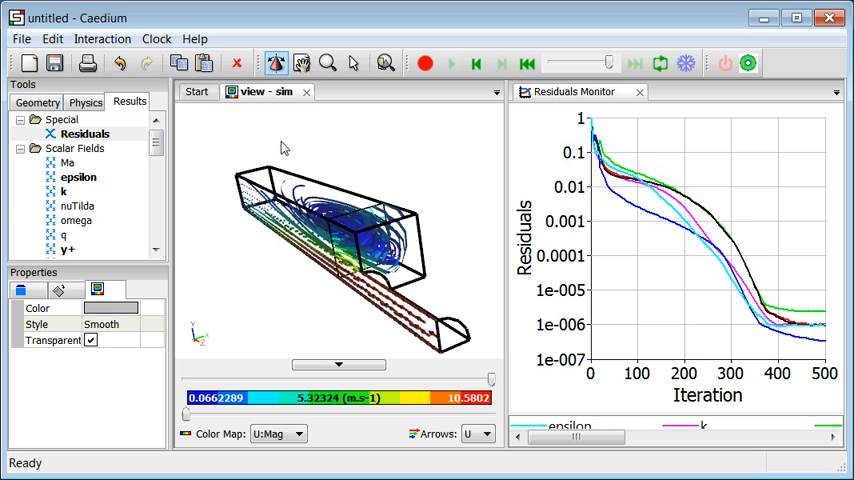
pyautogui.moveTo(293, 143)
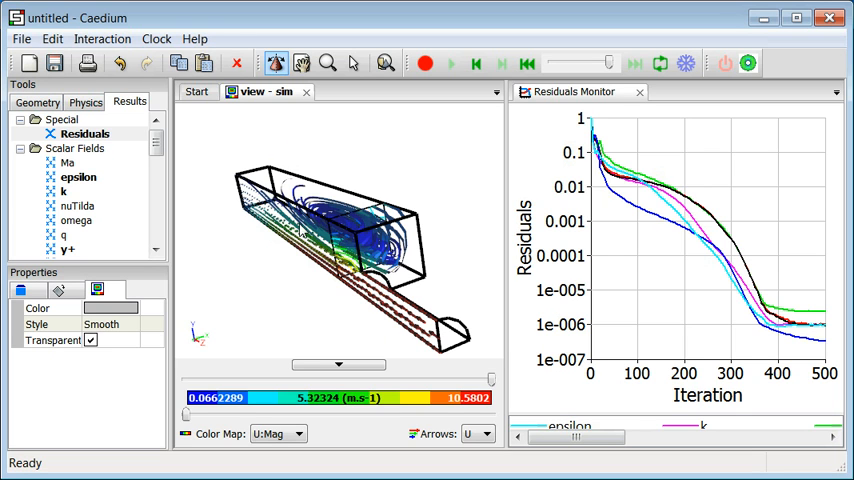
pyautogui.moveTo(338, 282)
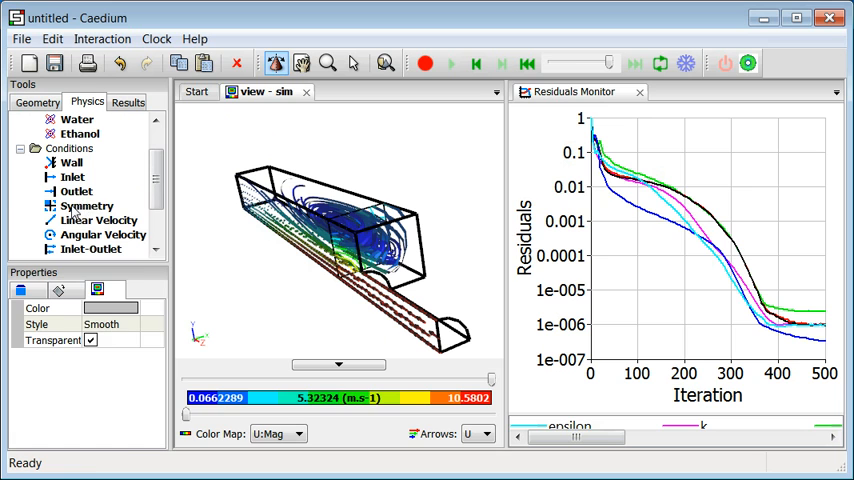
# - Assign a symmetry condition about the X+Y planes to the simulation
pyautogui.click(86, 205)
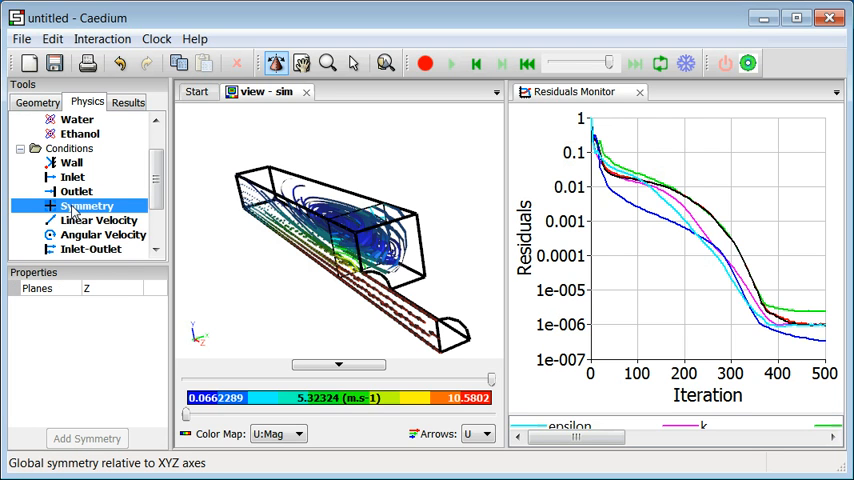
pyautogui.moveTo(104, 297)
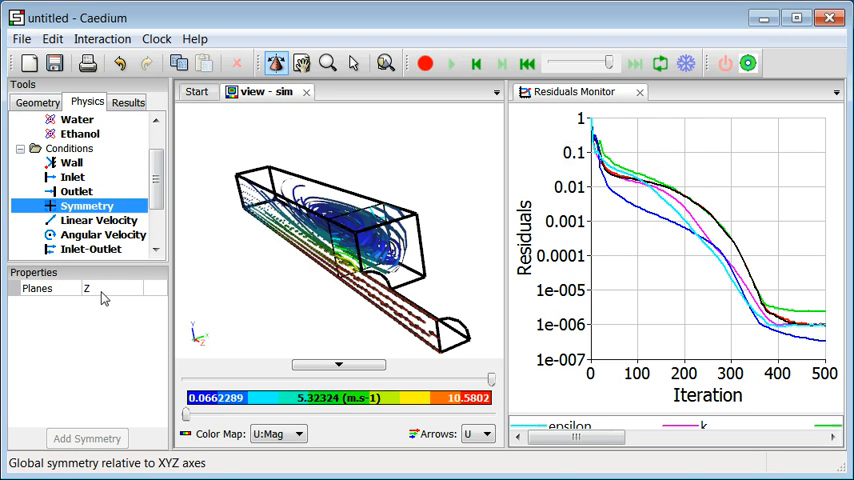
pyautogui.click(133, 289)
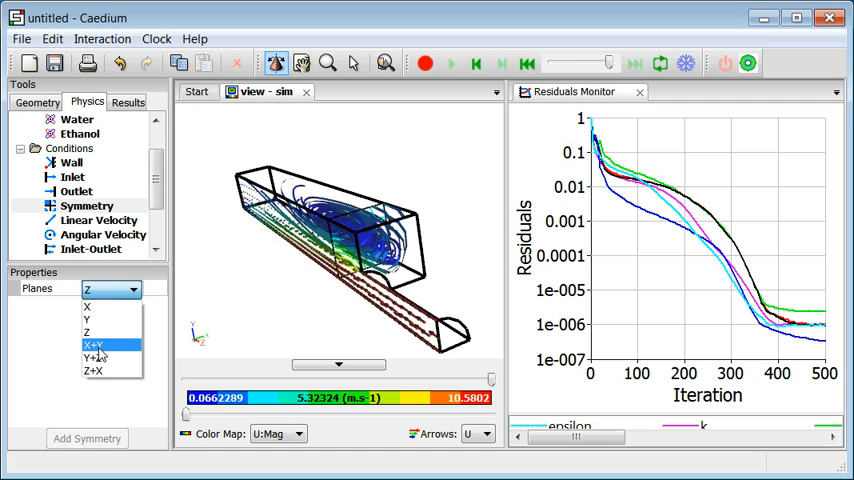
pyautogui.click(98, 345)
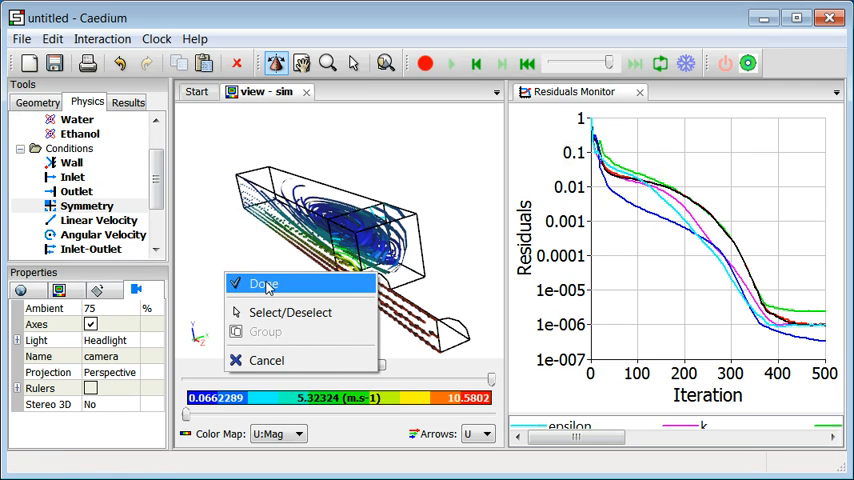
pyautogui.click(264, 284)
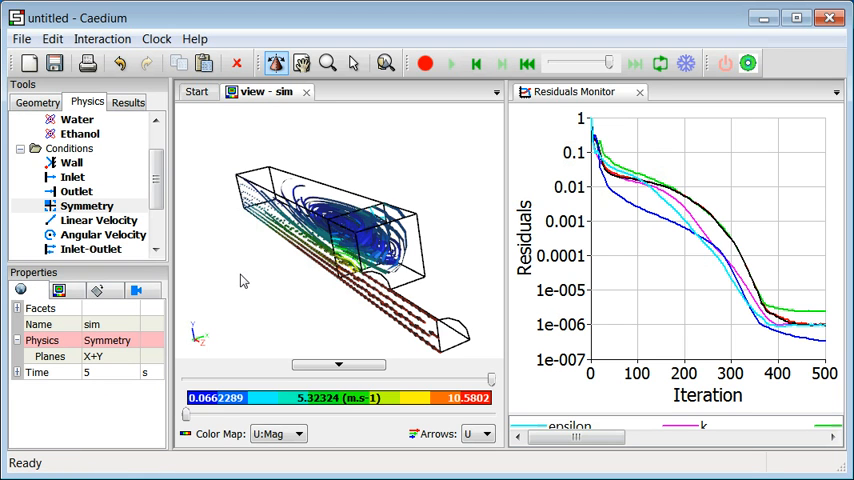
pyautogui.click(70, 290)
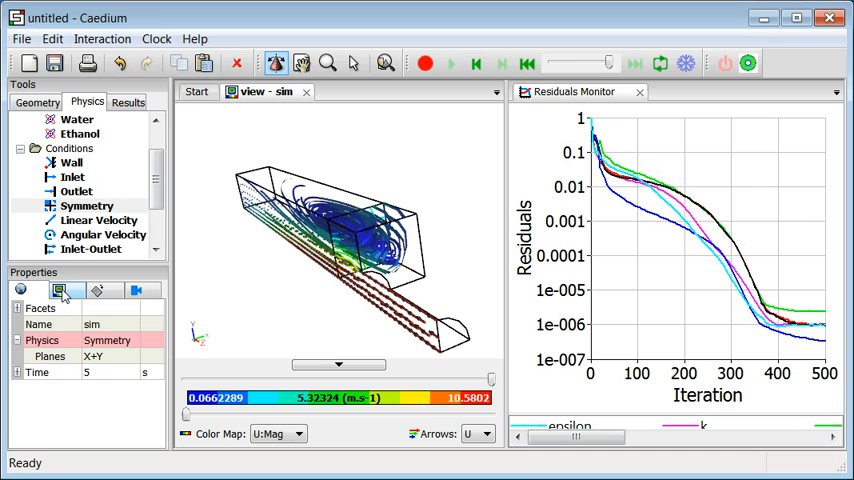
# - Enable symmetry in the view properties to mirror the quarter model
pyautogui.click(19, 290)
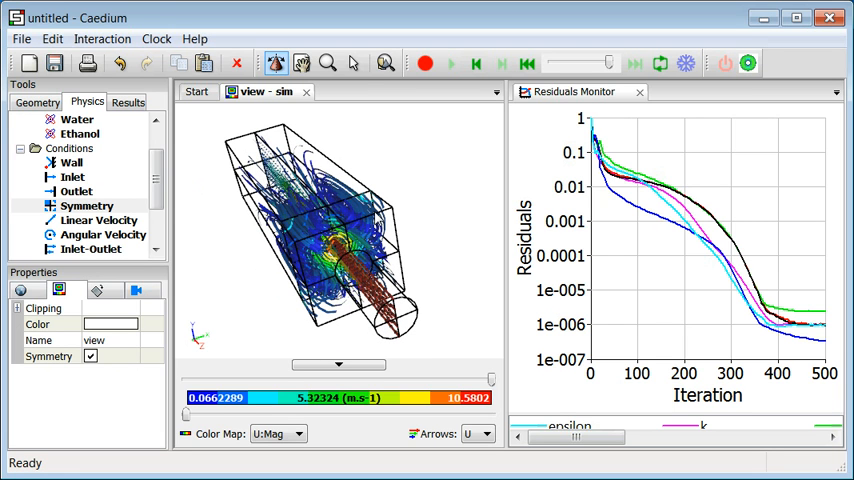
pyautogui.moveTo(377, 171)
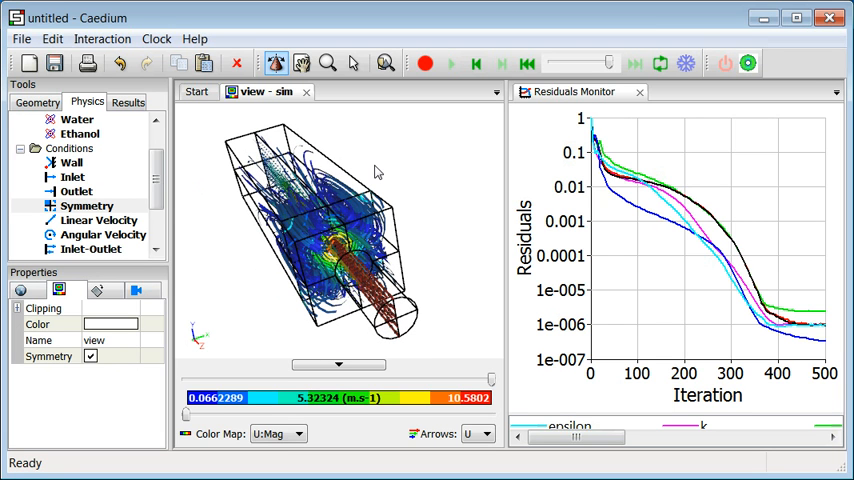